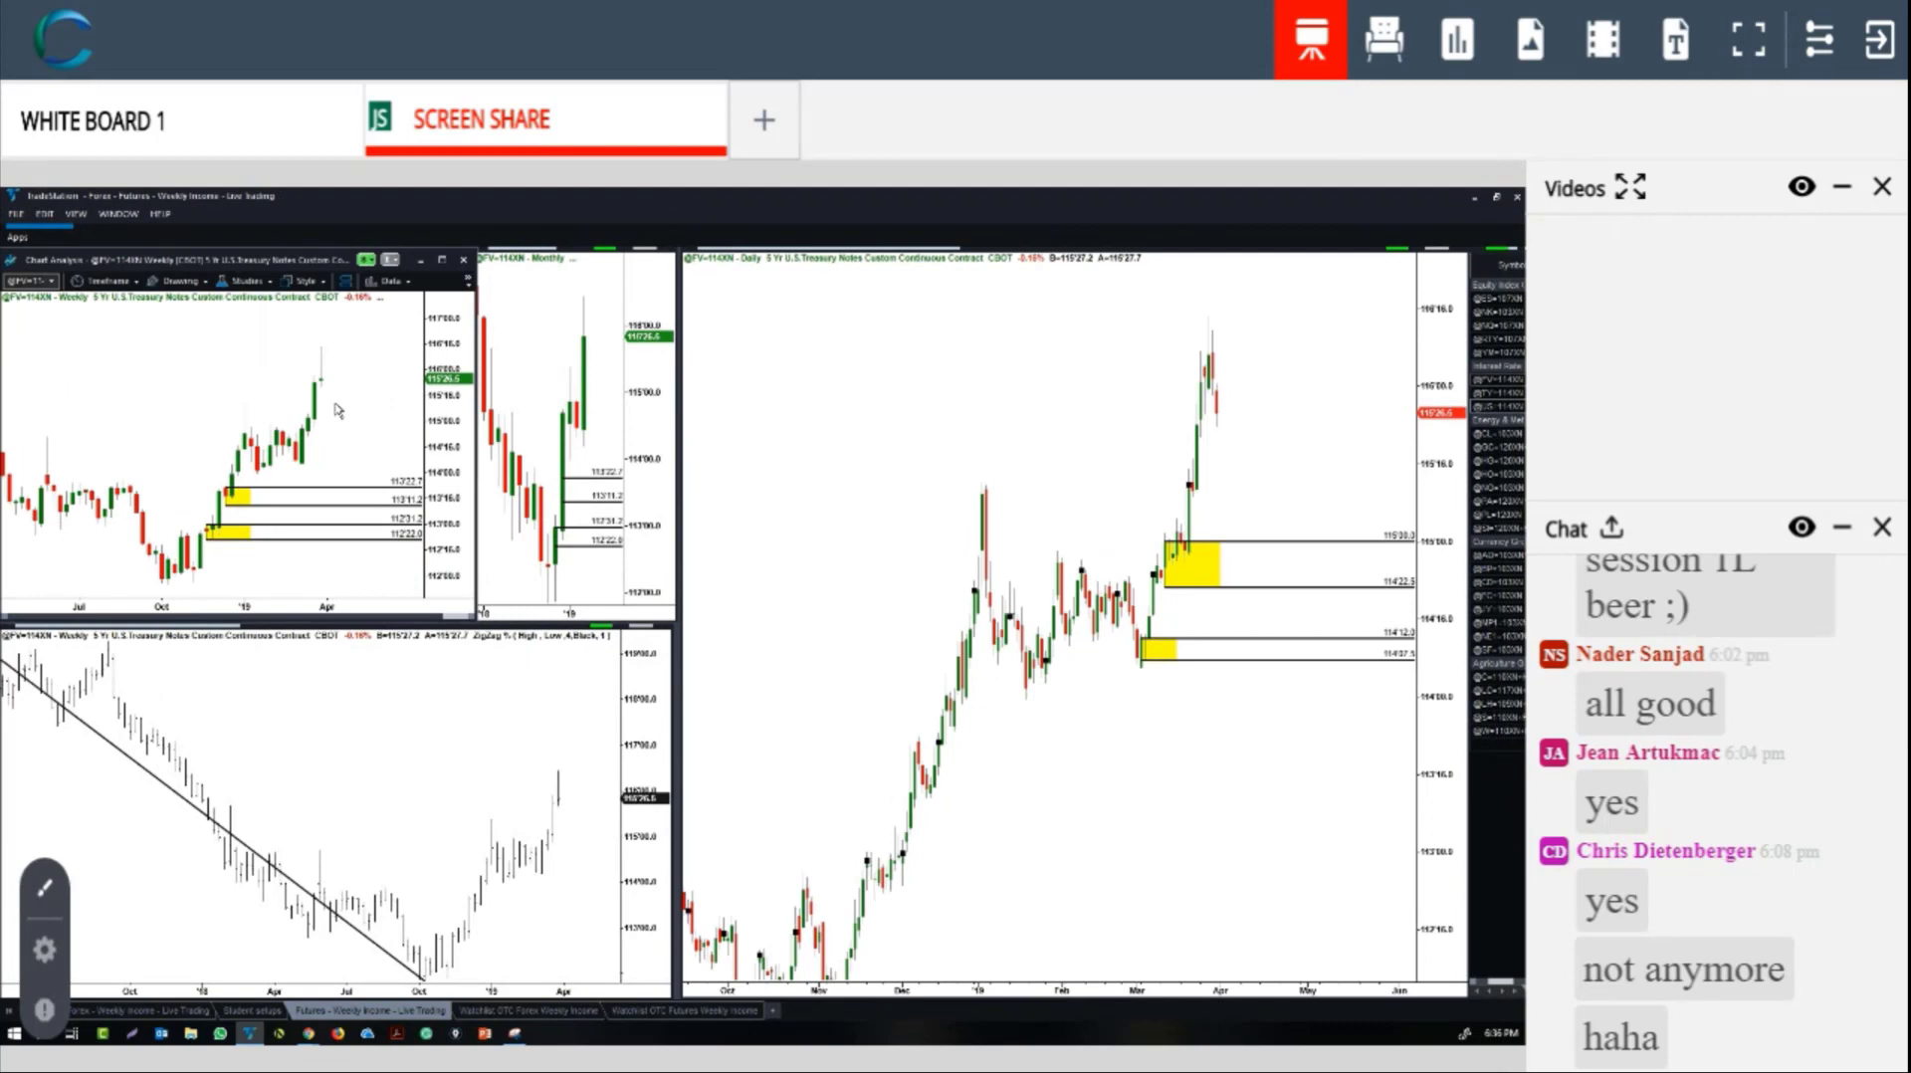
mouse_move(348, 439)
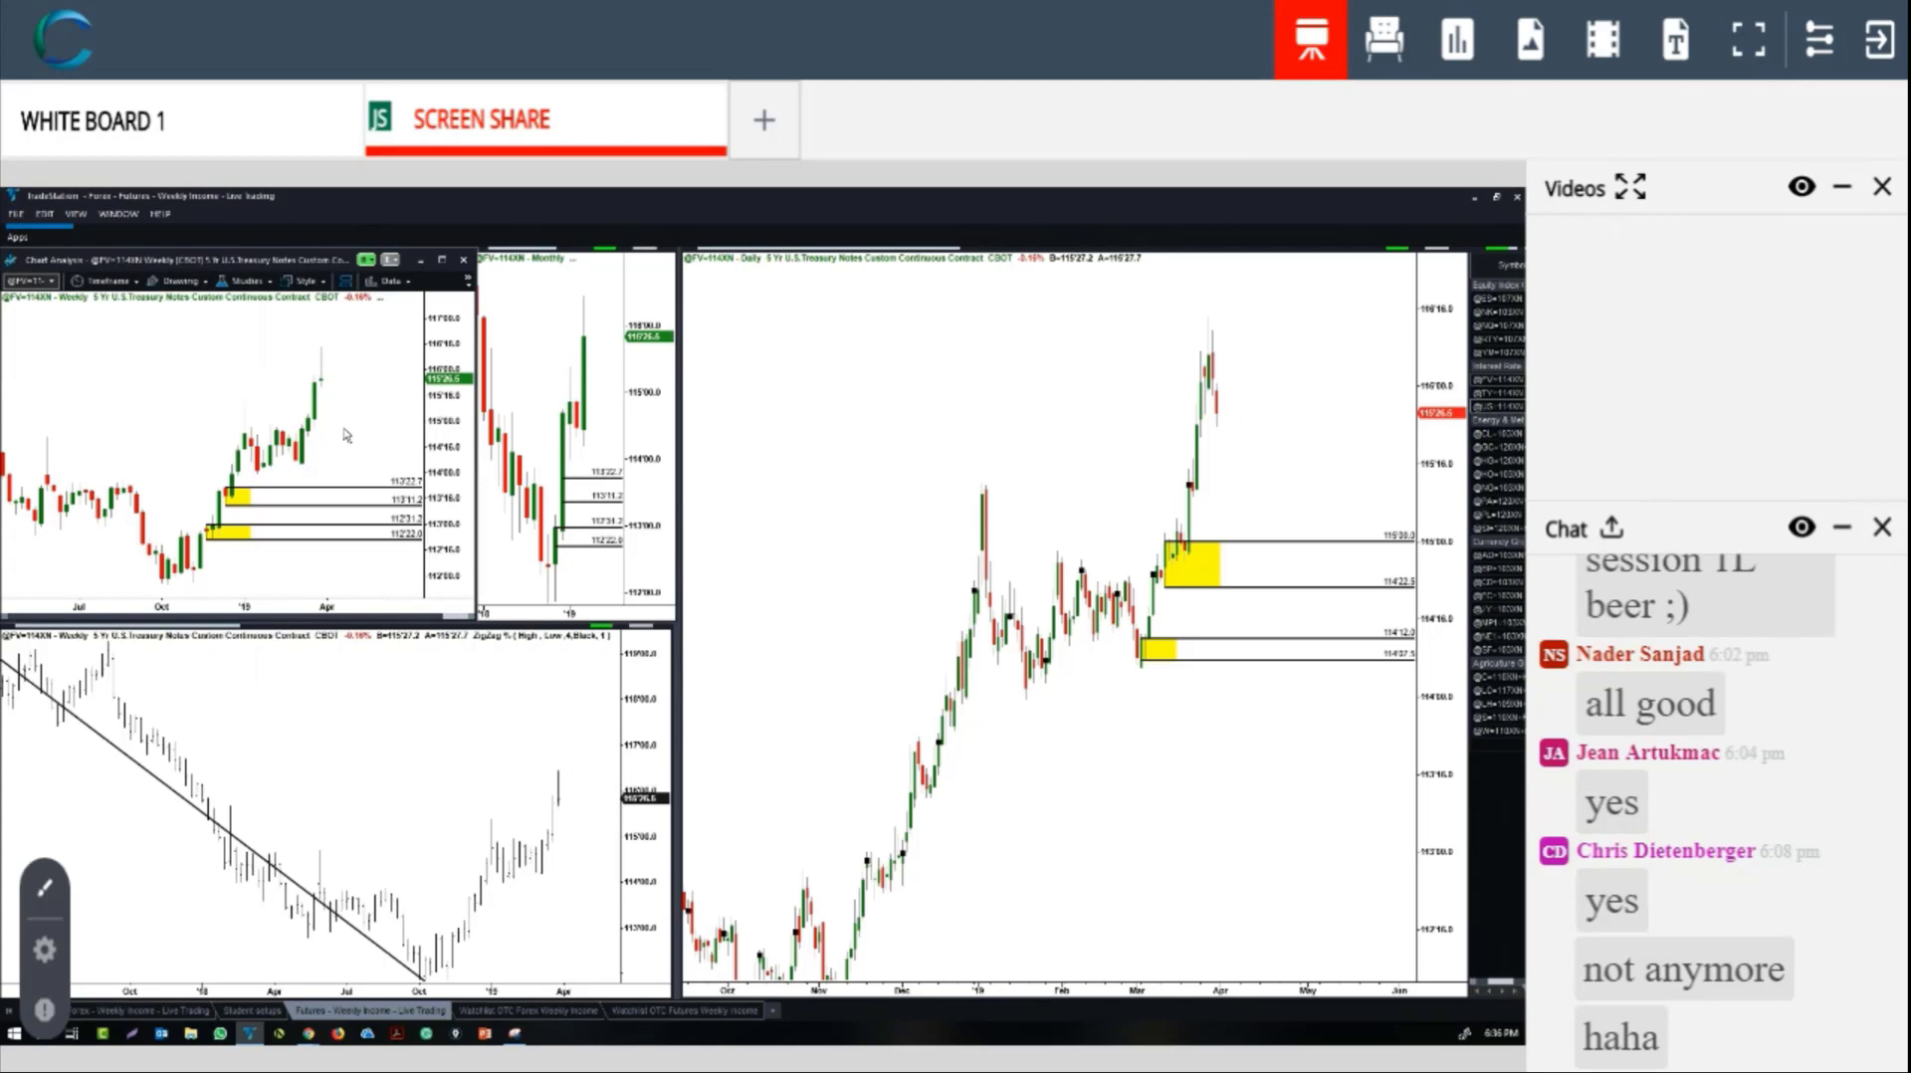
mouse_move(299, 486)
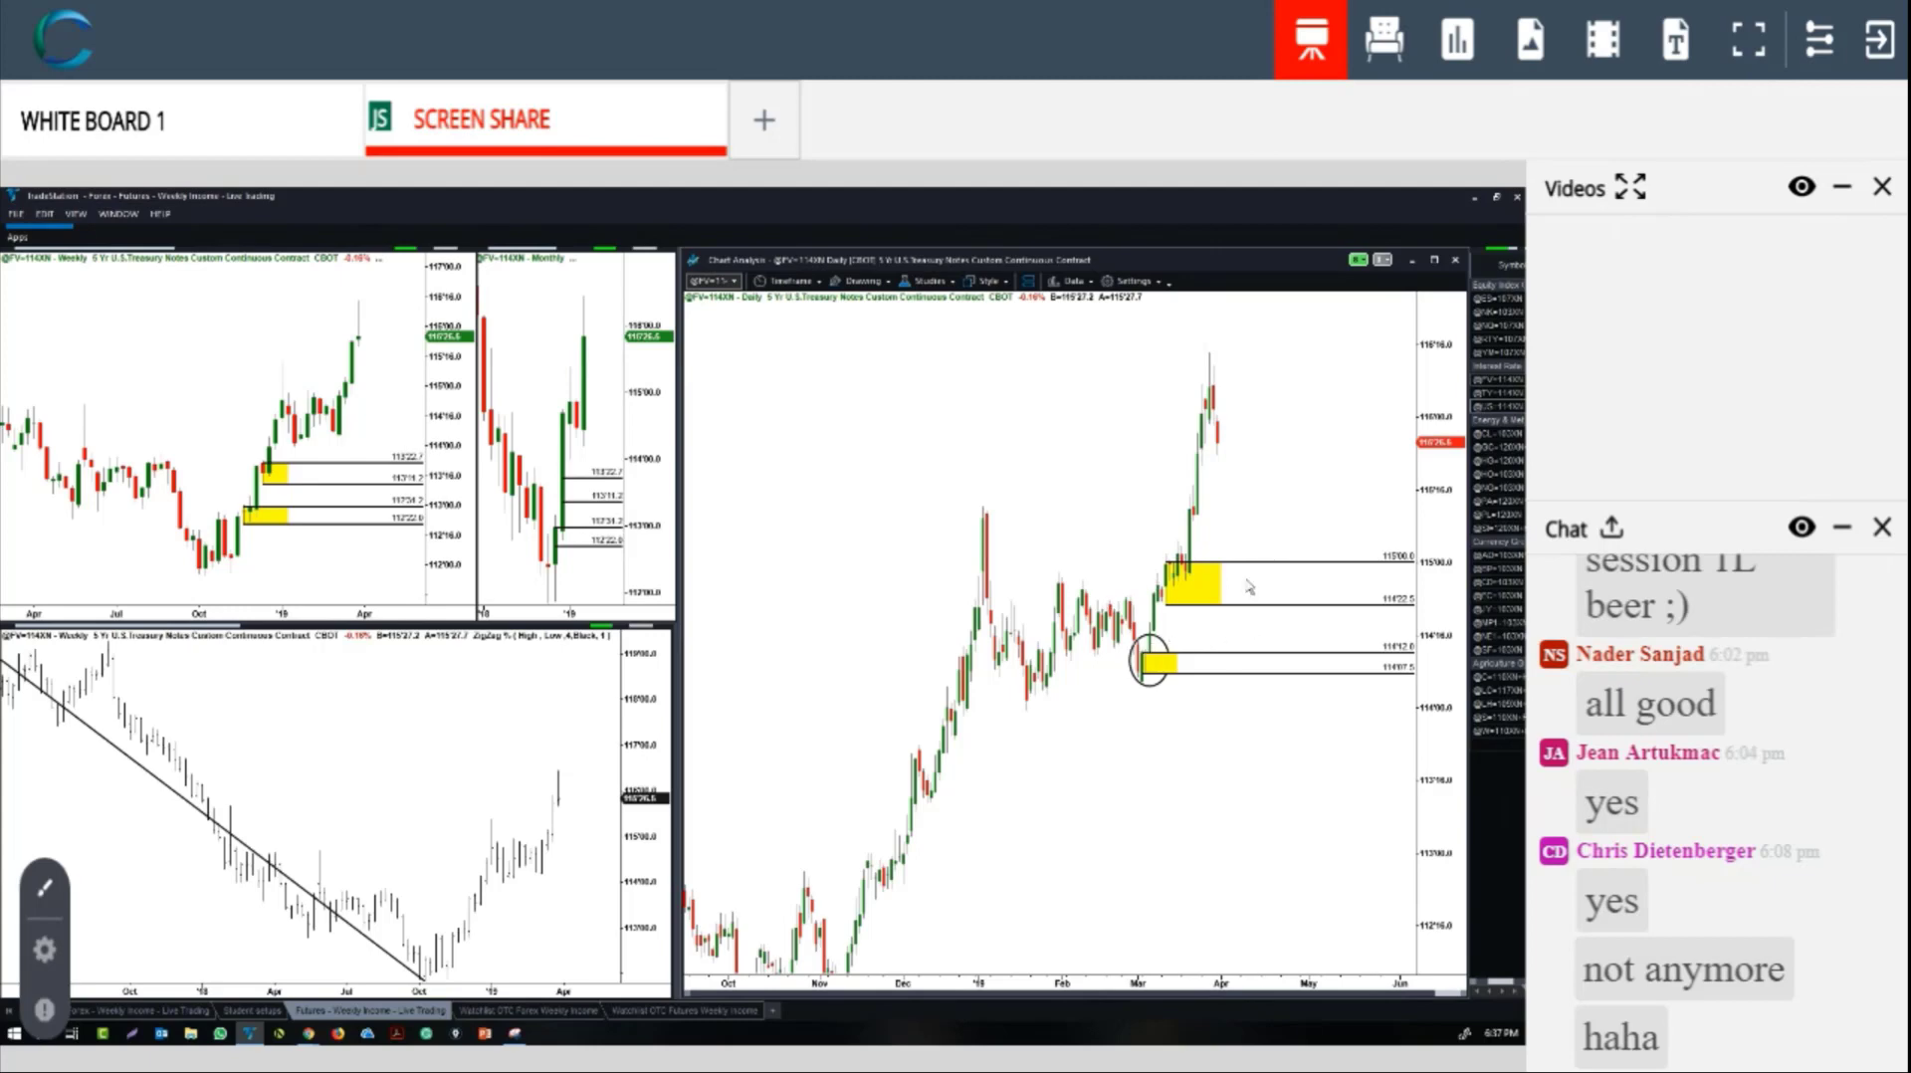
mouse_move(1173, 601)
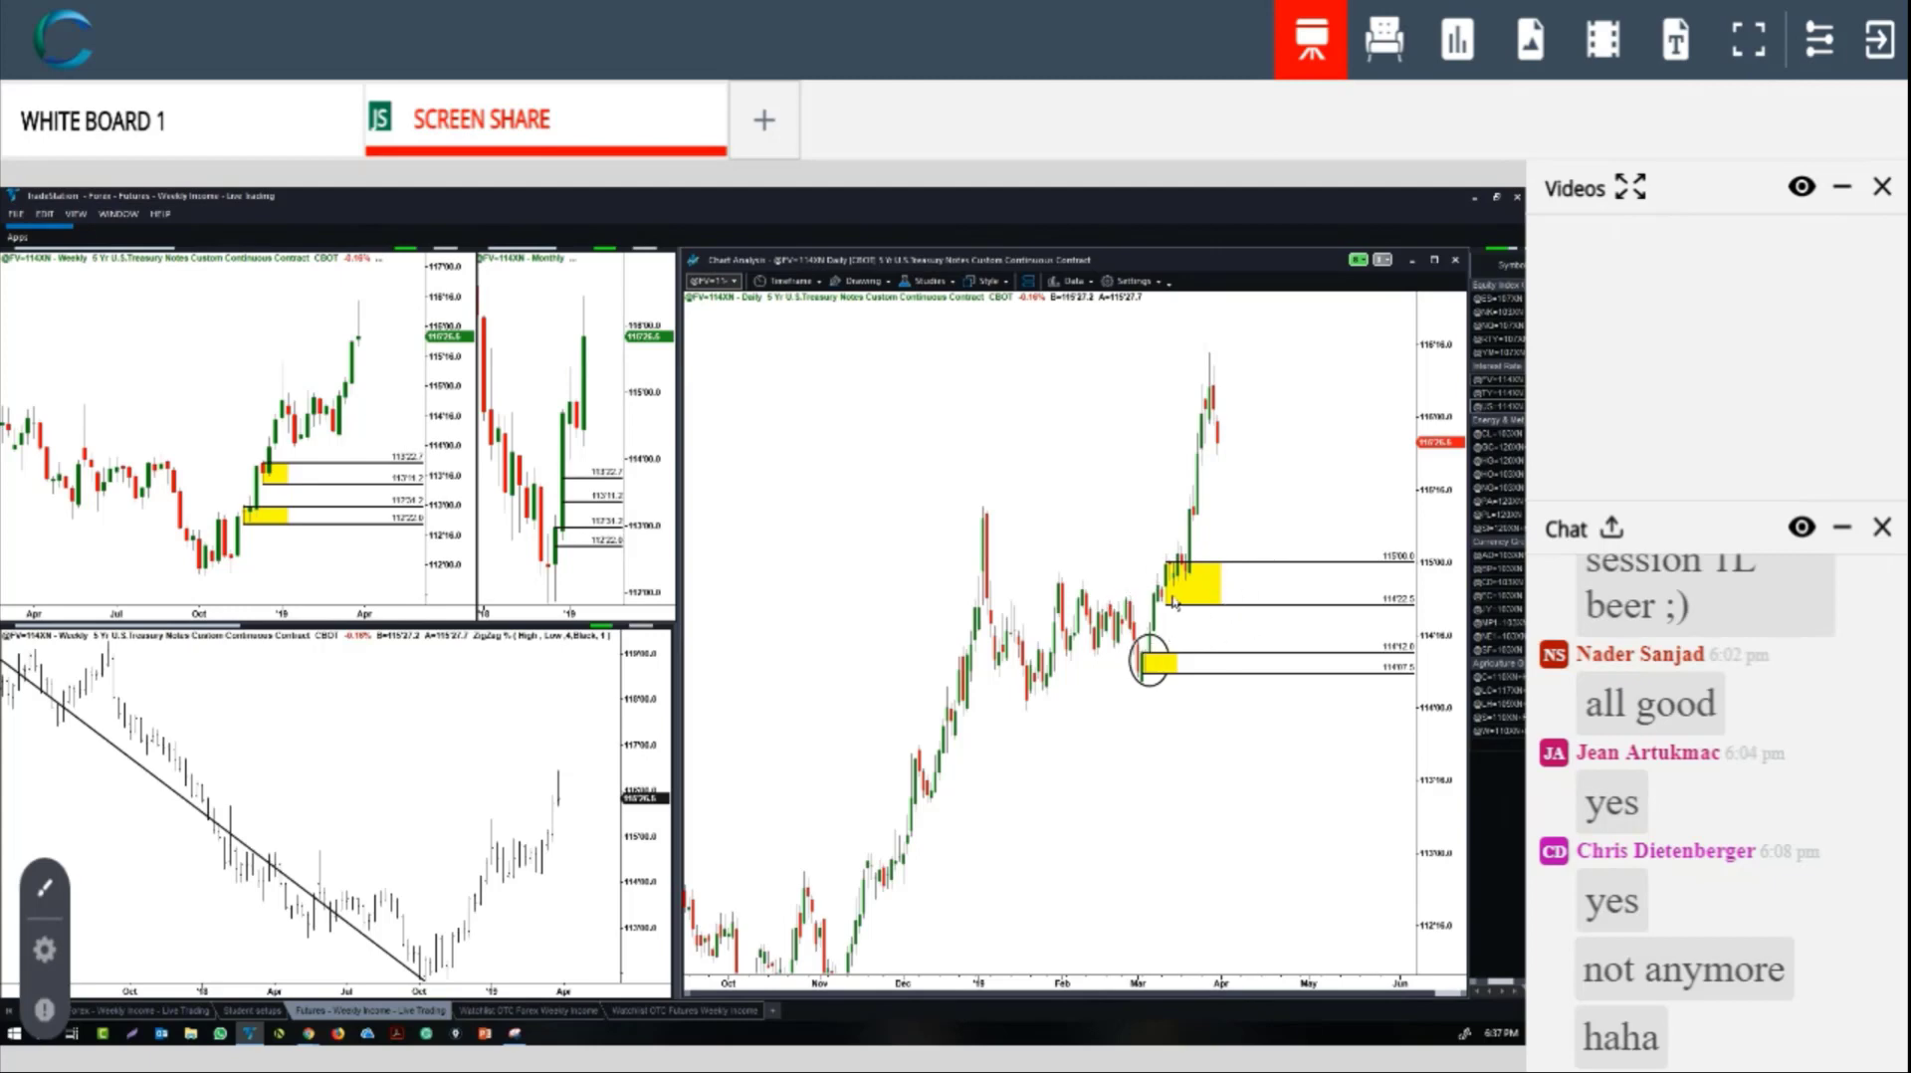
mouse_move(1206, 510)
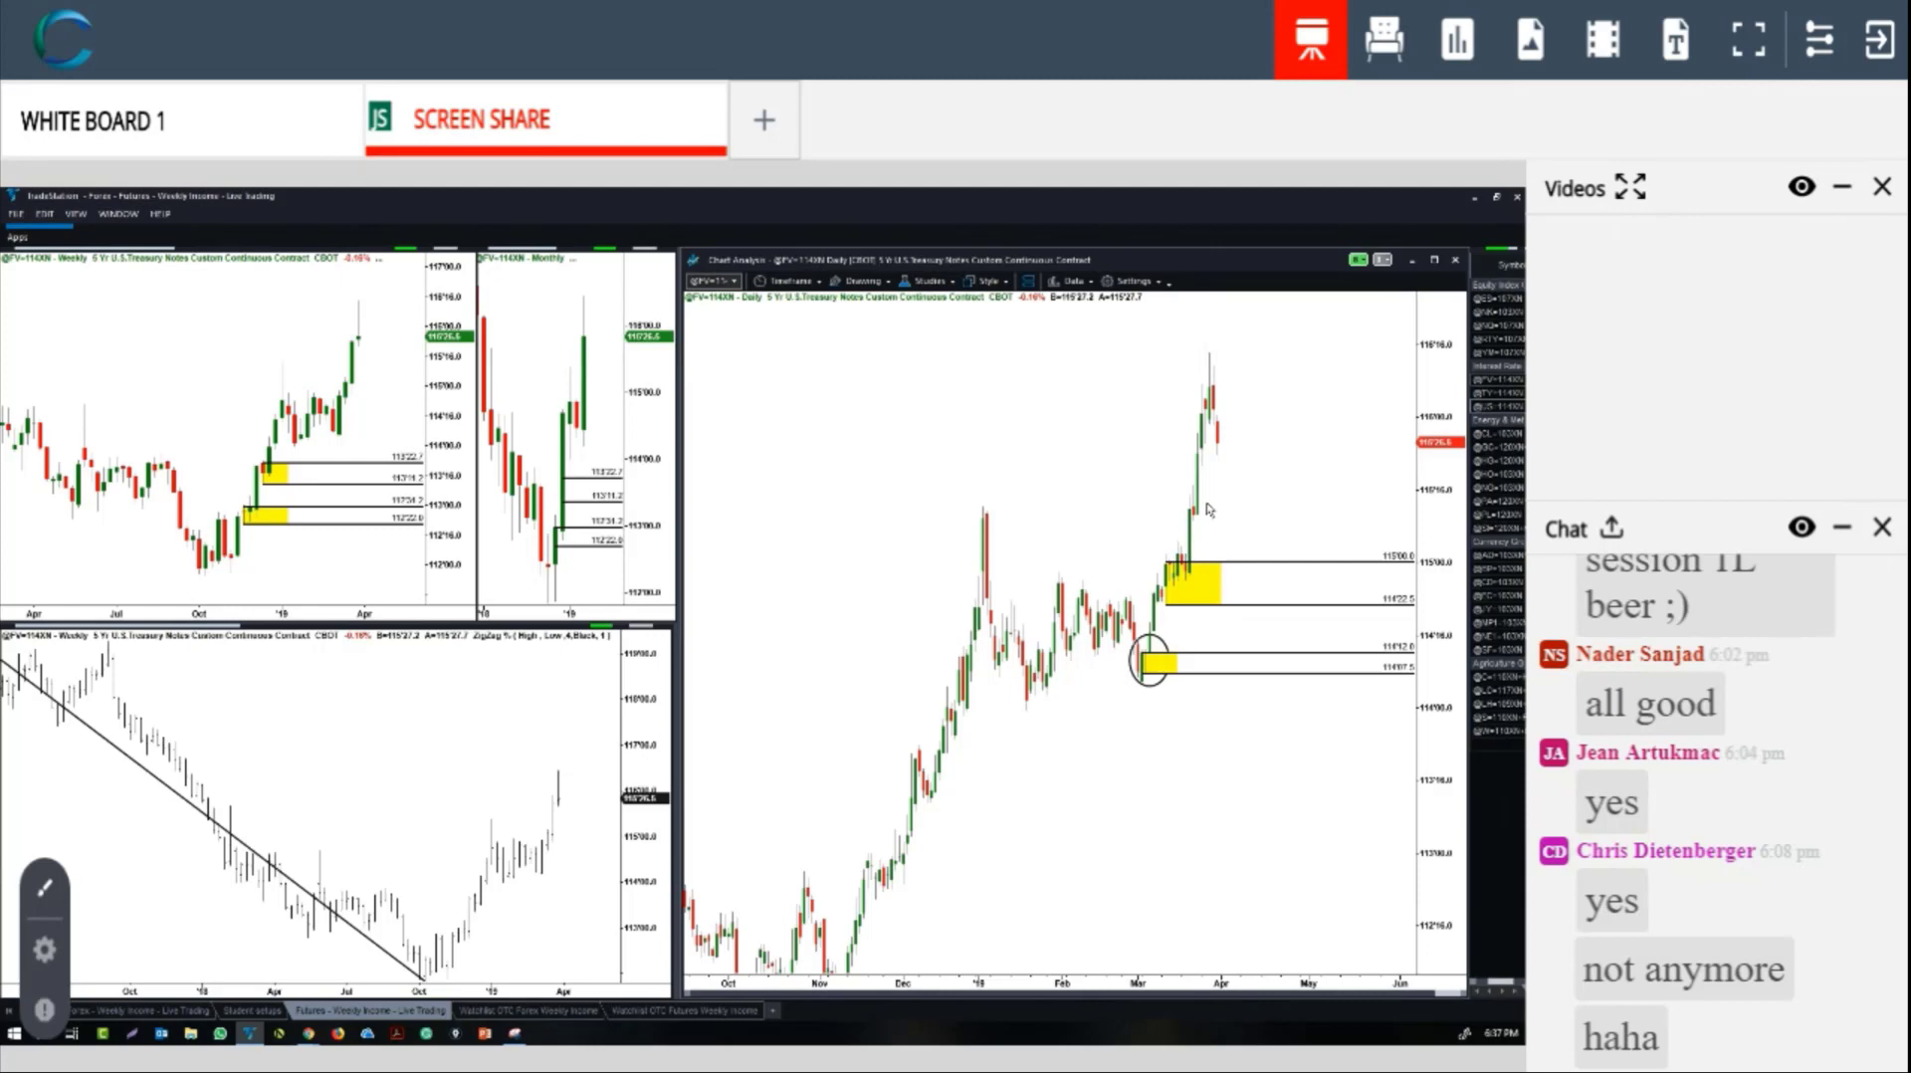
mouse_move(1159, 486)
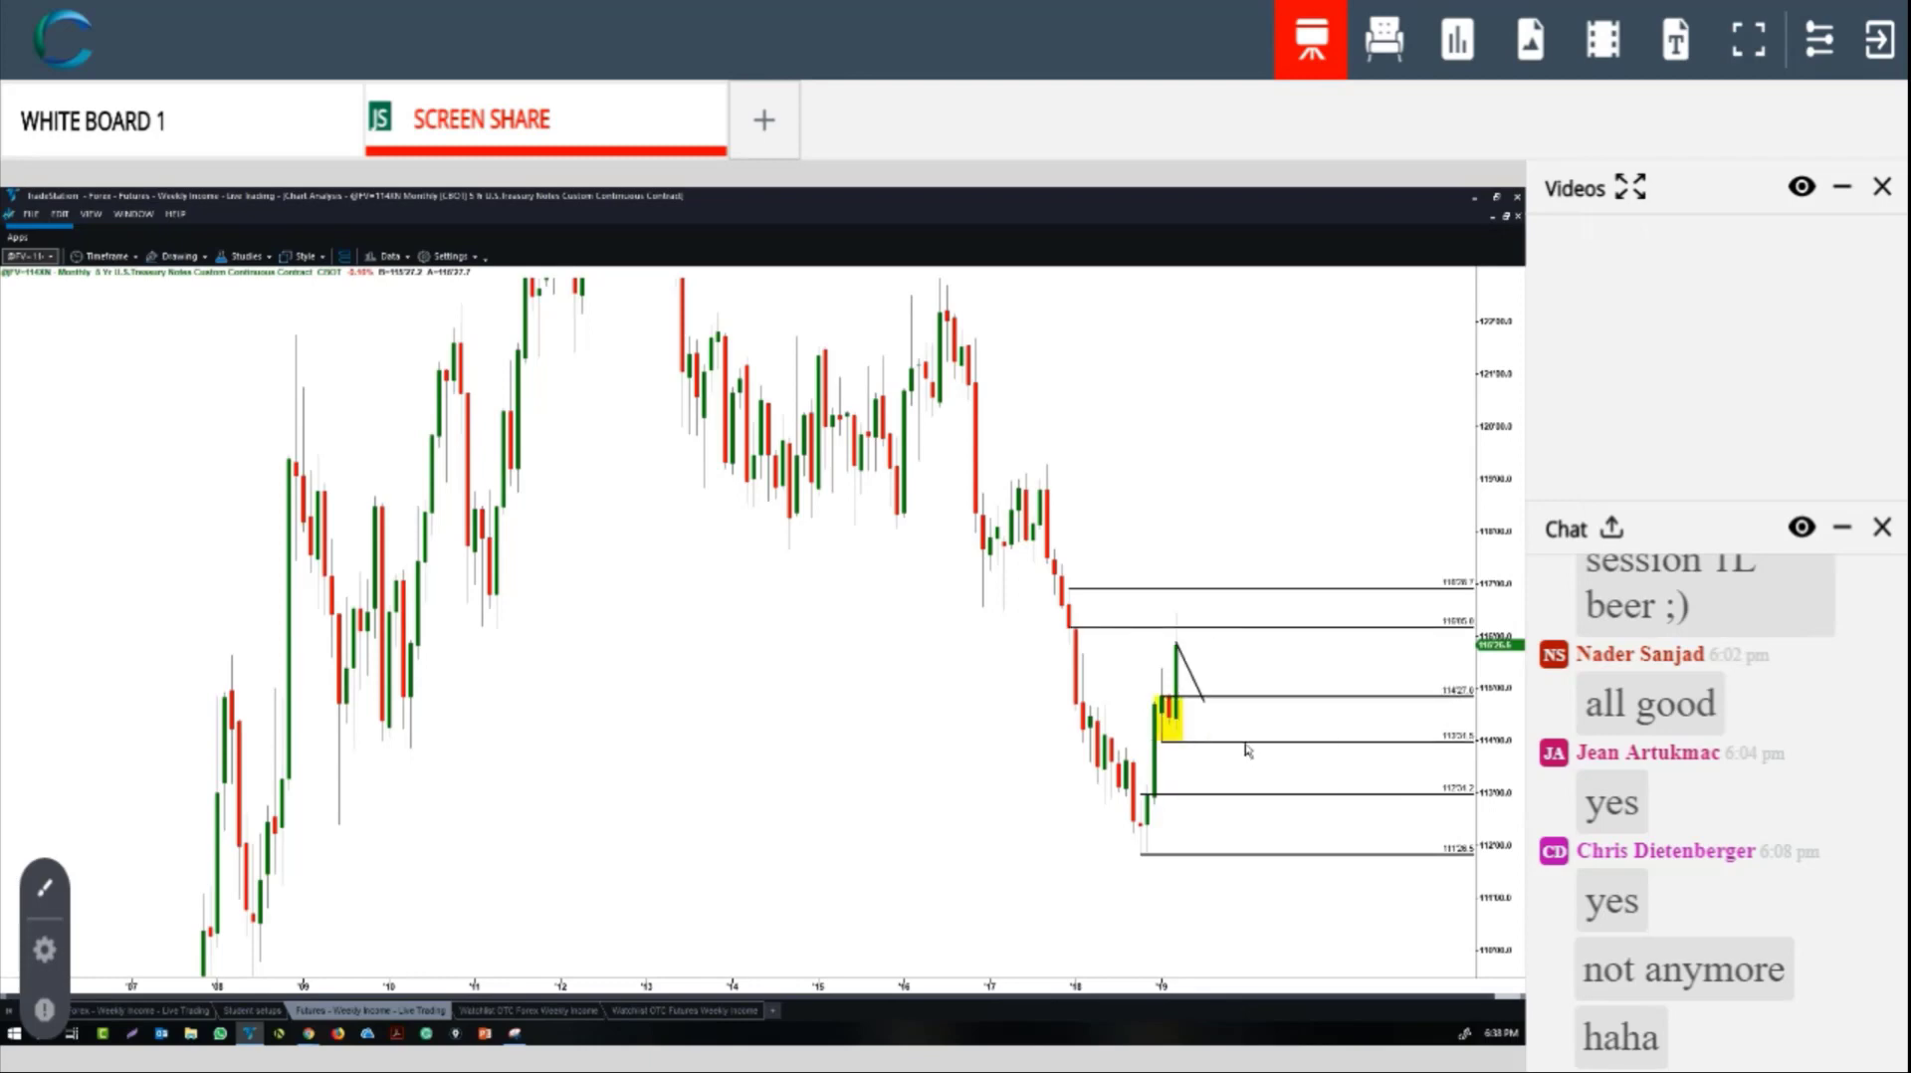
mouse_move(1206, 666)
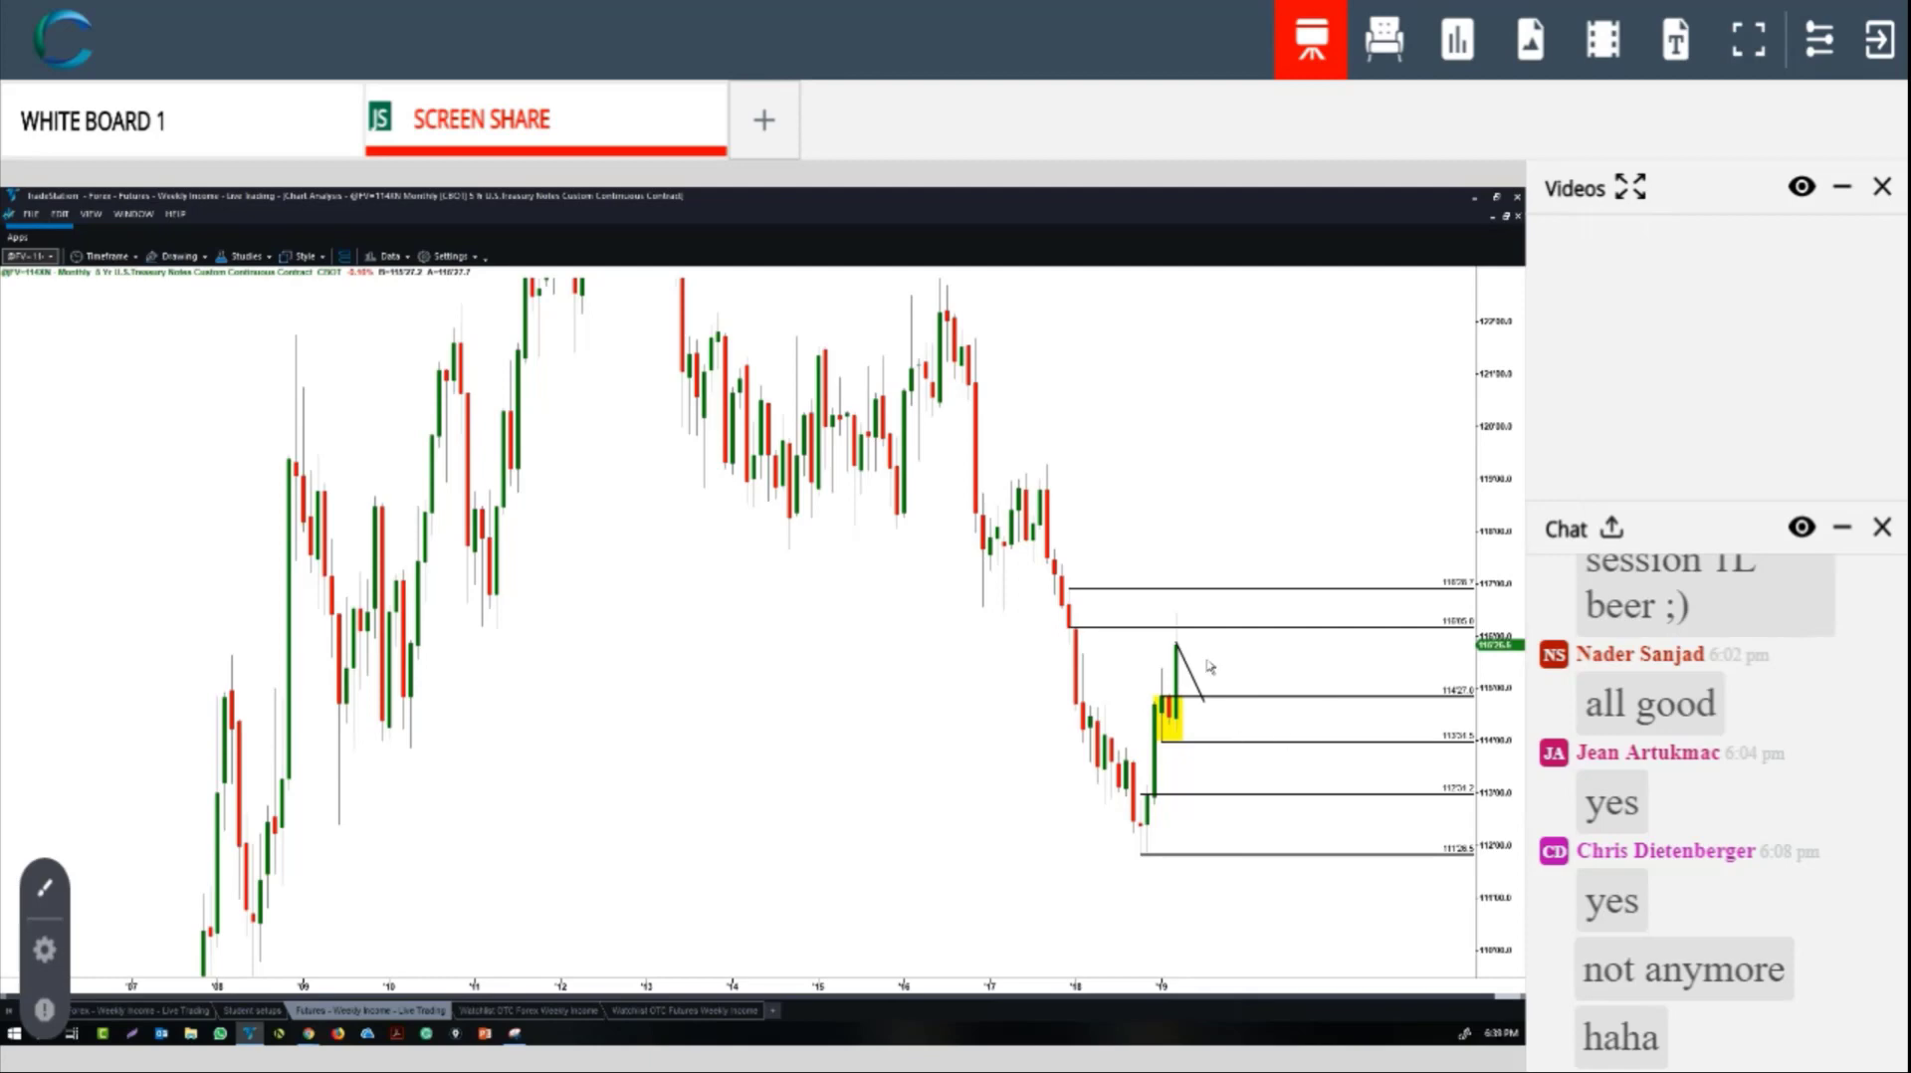
mouse_move(1127, 683)
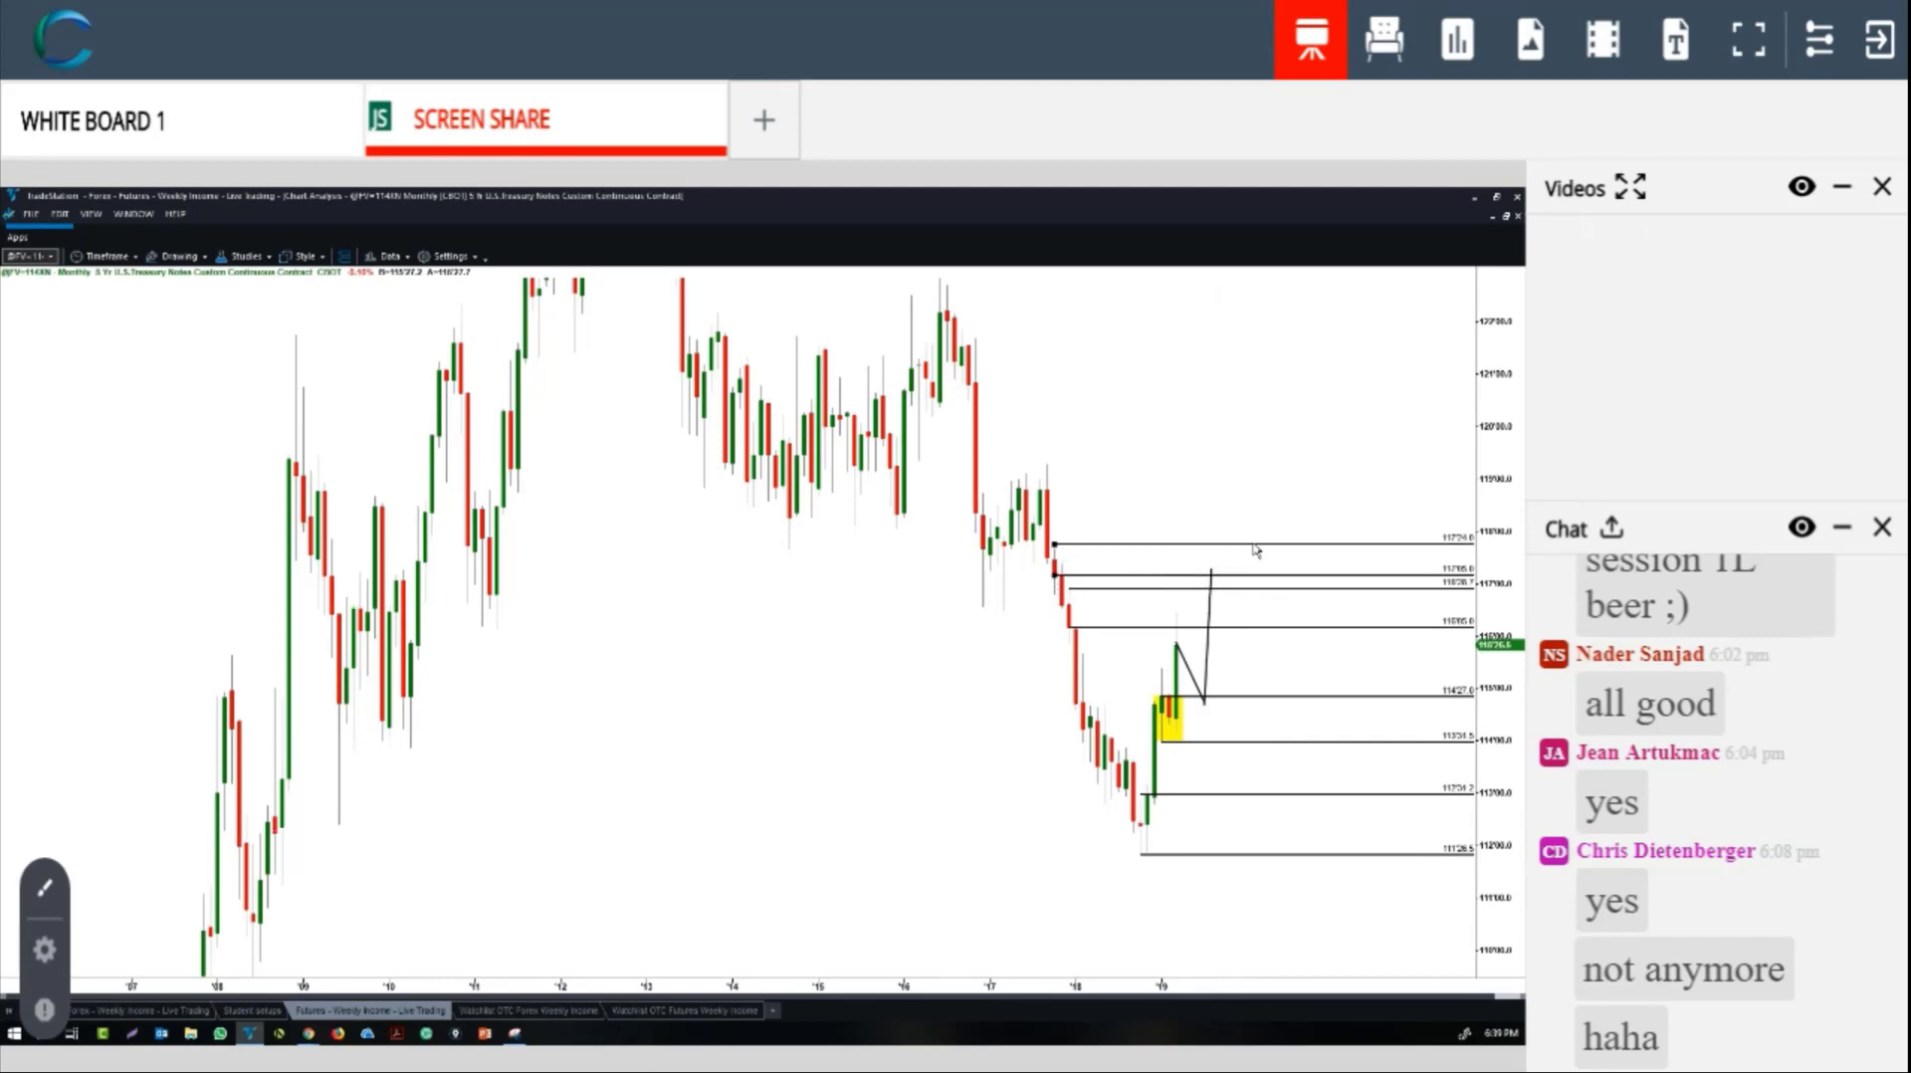
mouse_move(1294, 655)
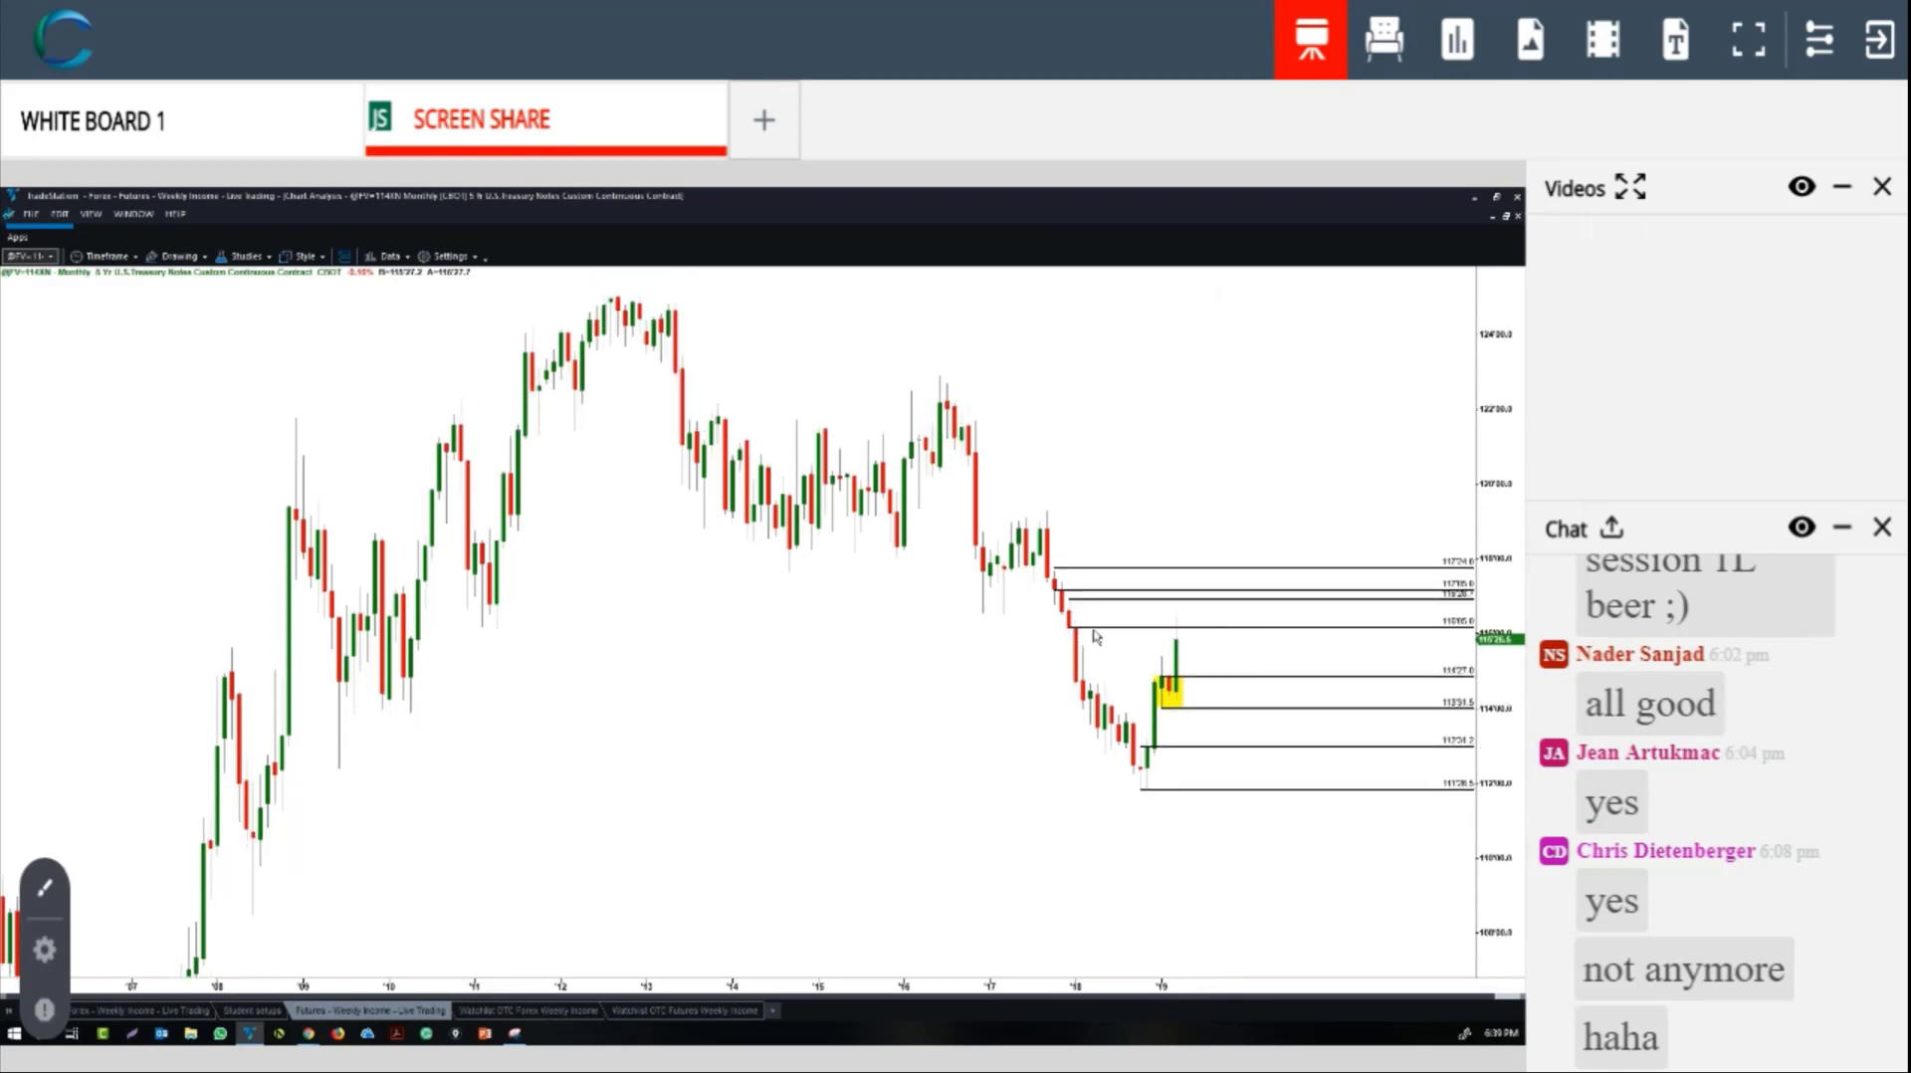
mouse_move(1146, 693)
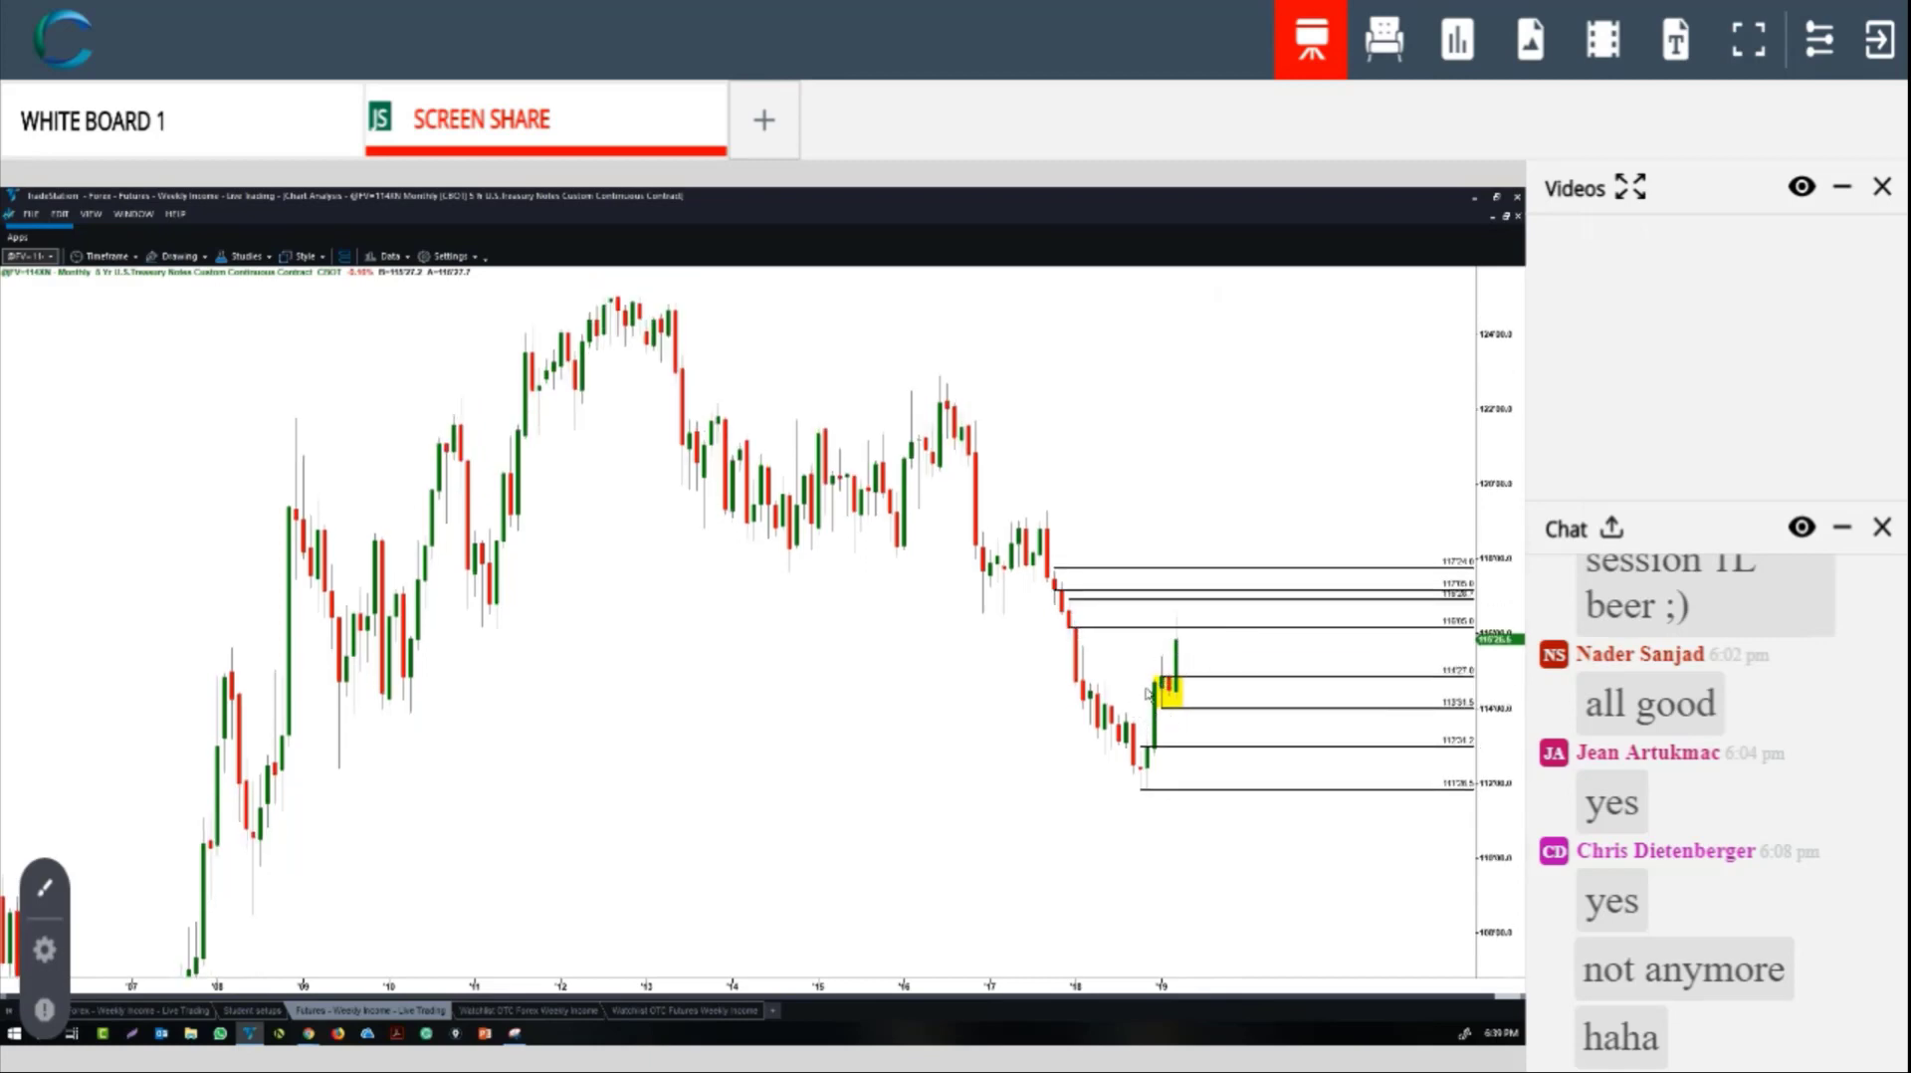
mouse_move(1199, 743)
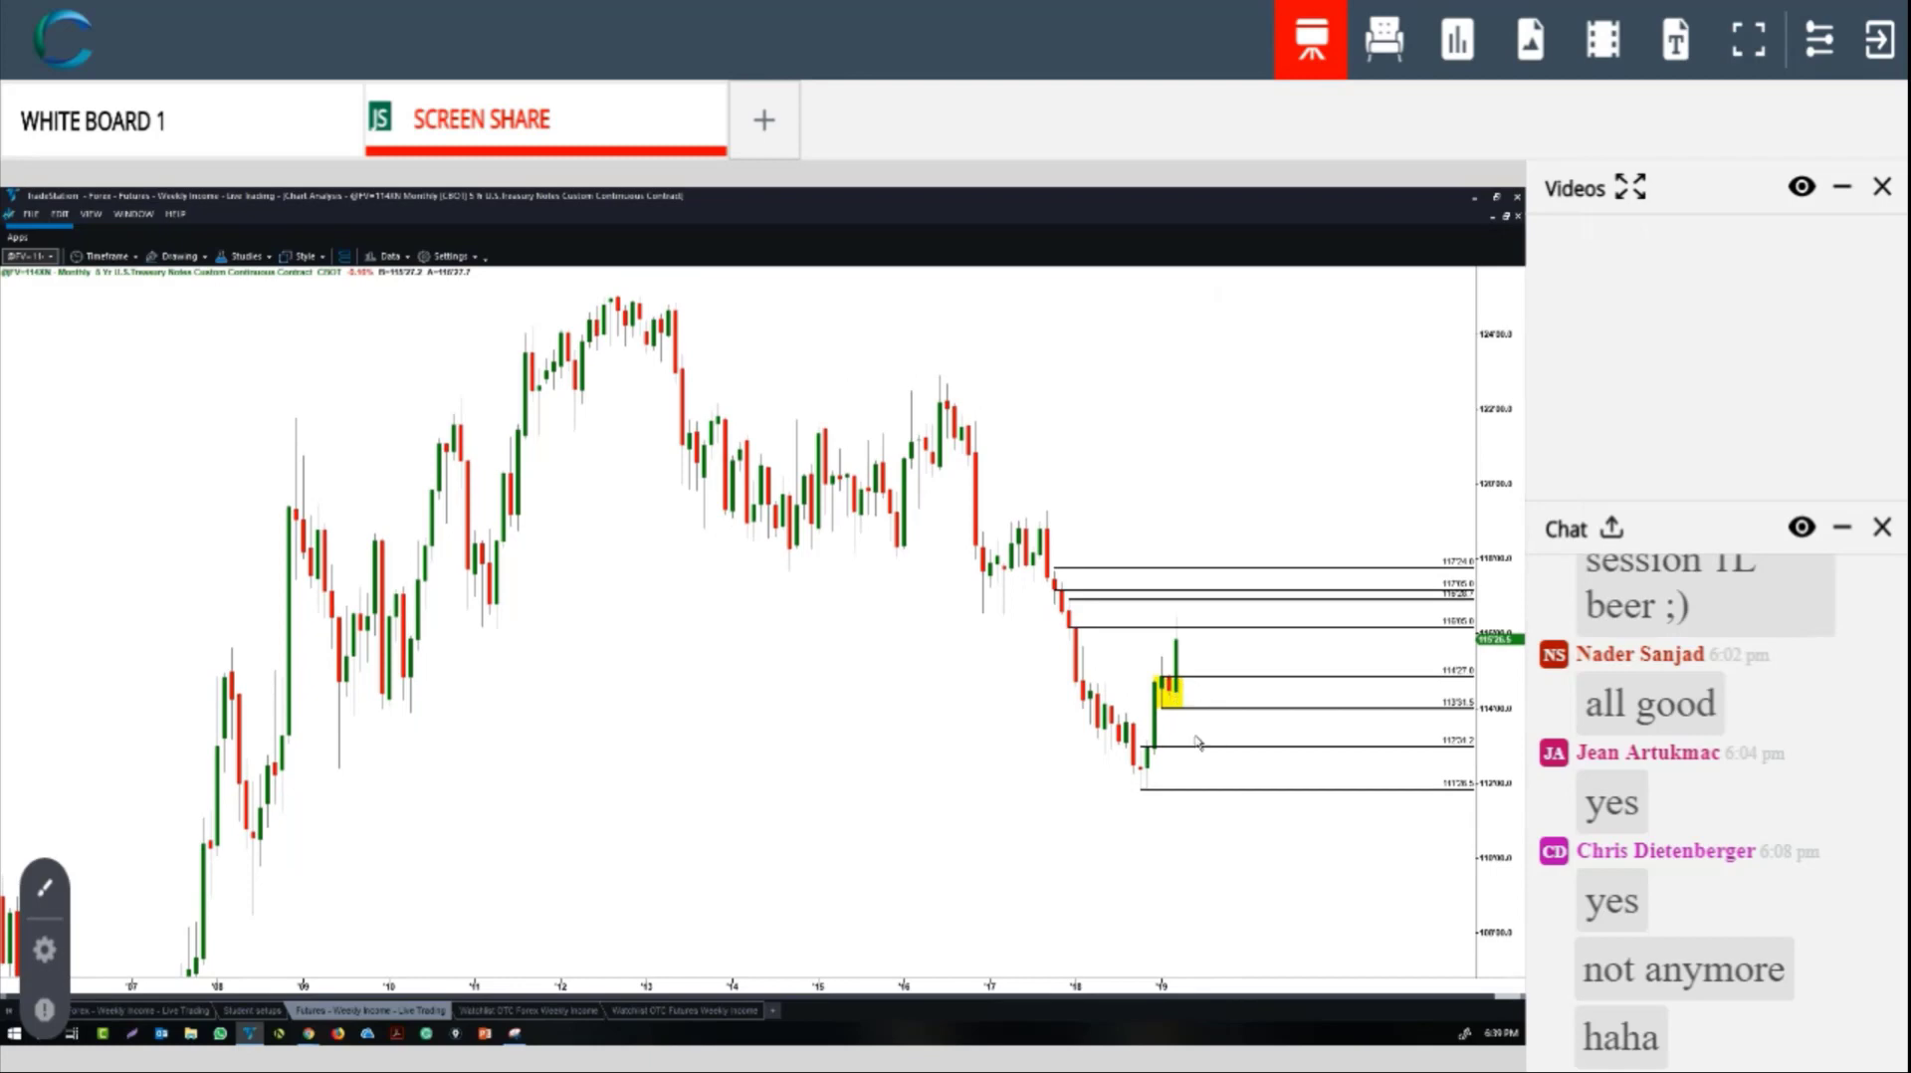
mouse_move(1454, 684)
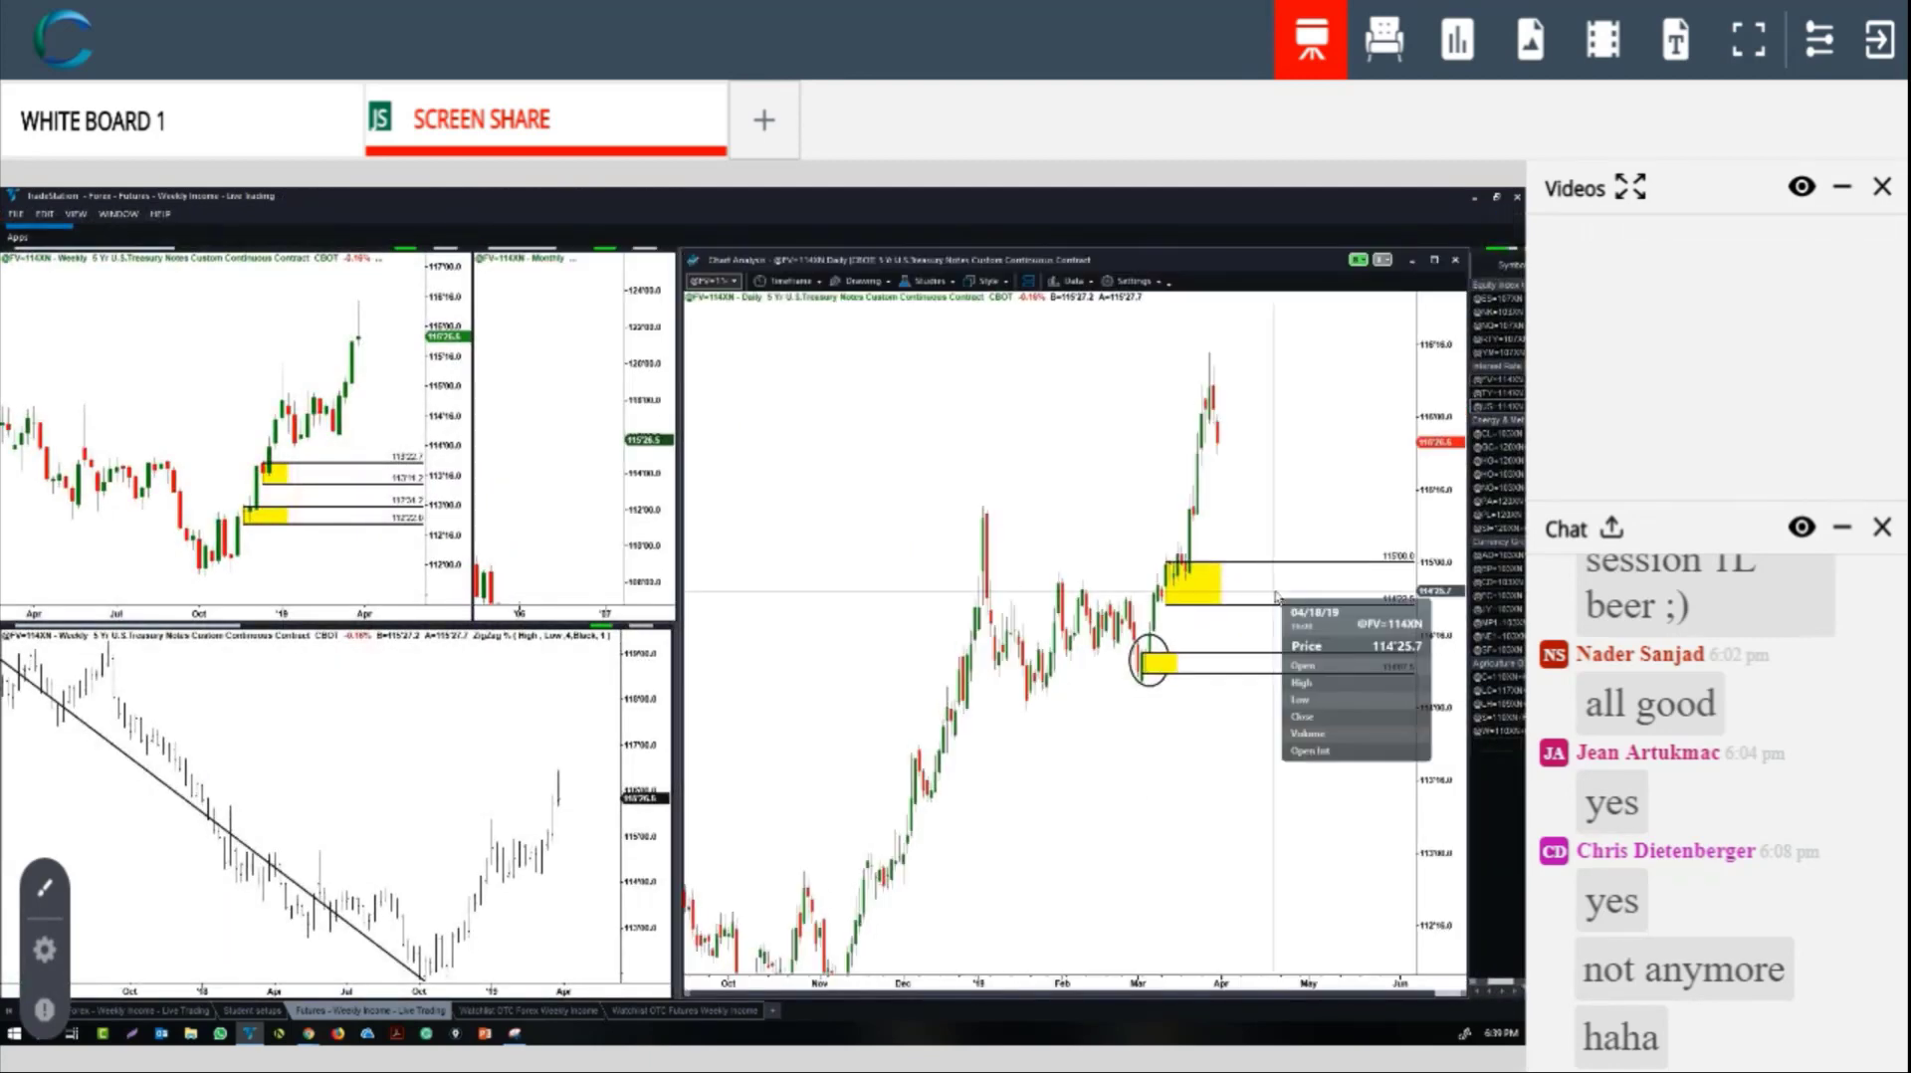
mouse_move(1277, 593)
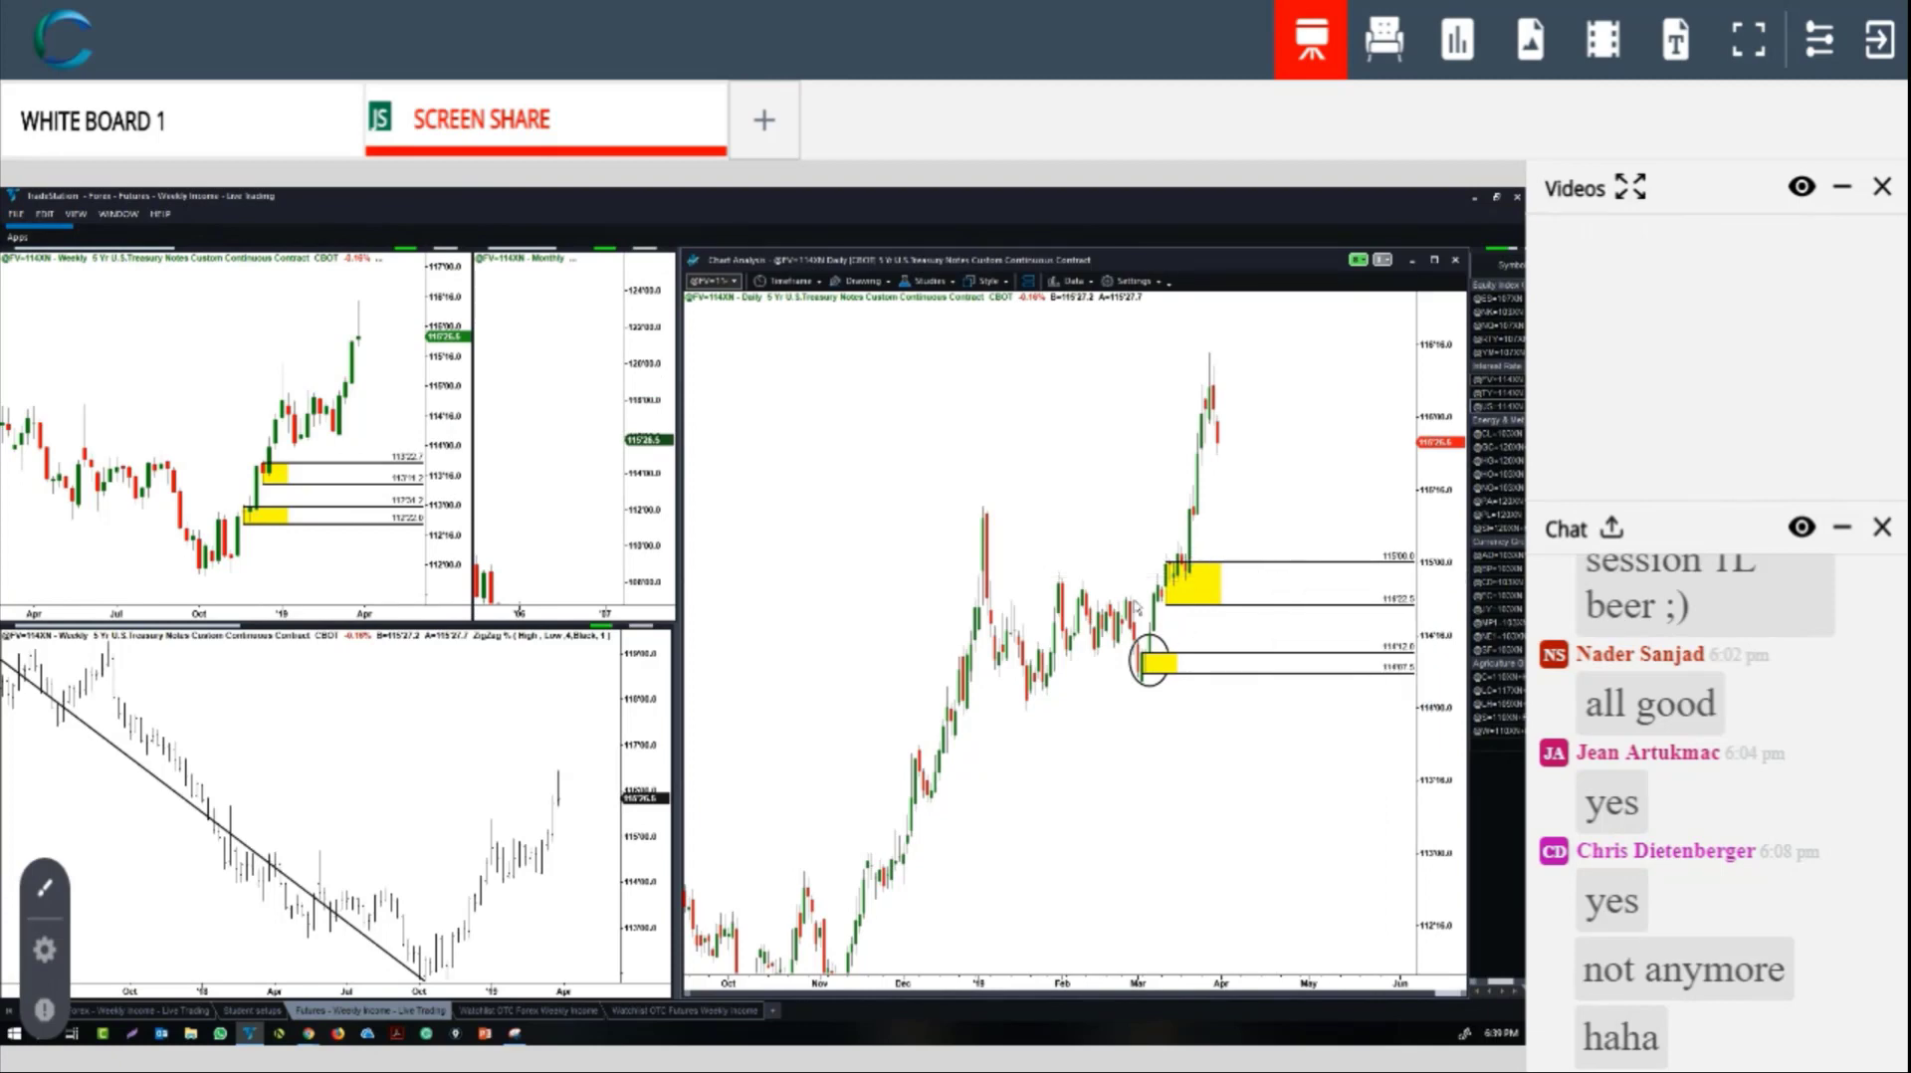
mouse_move(1179, 531)
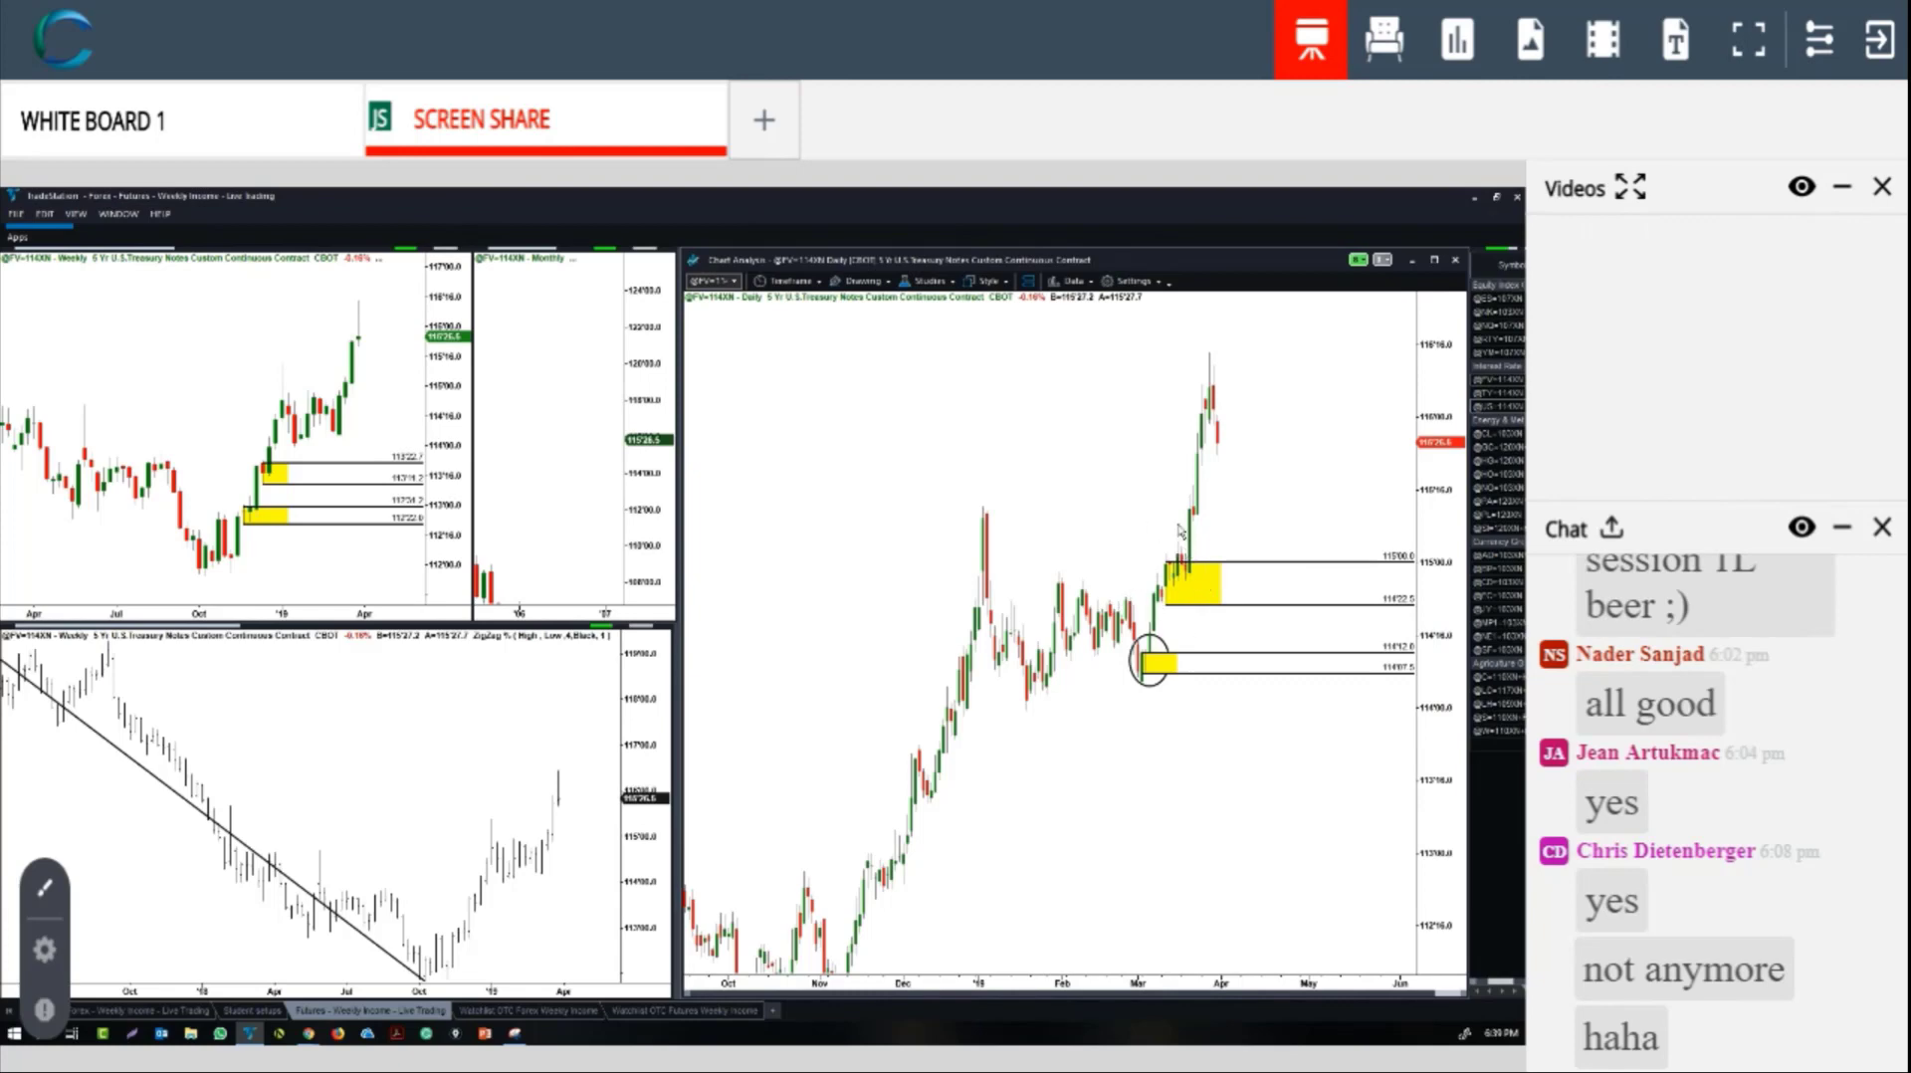
mouse_move(1155, 543)
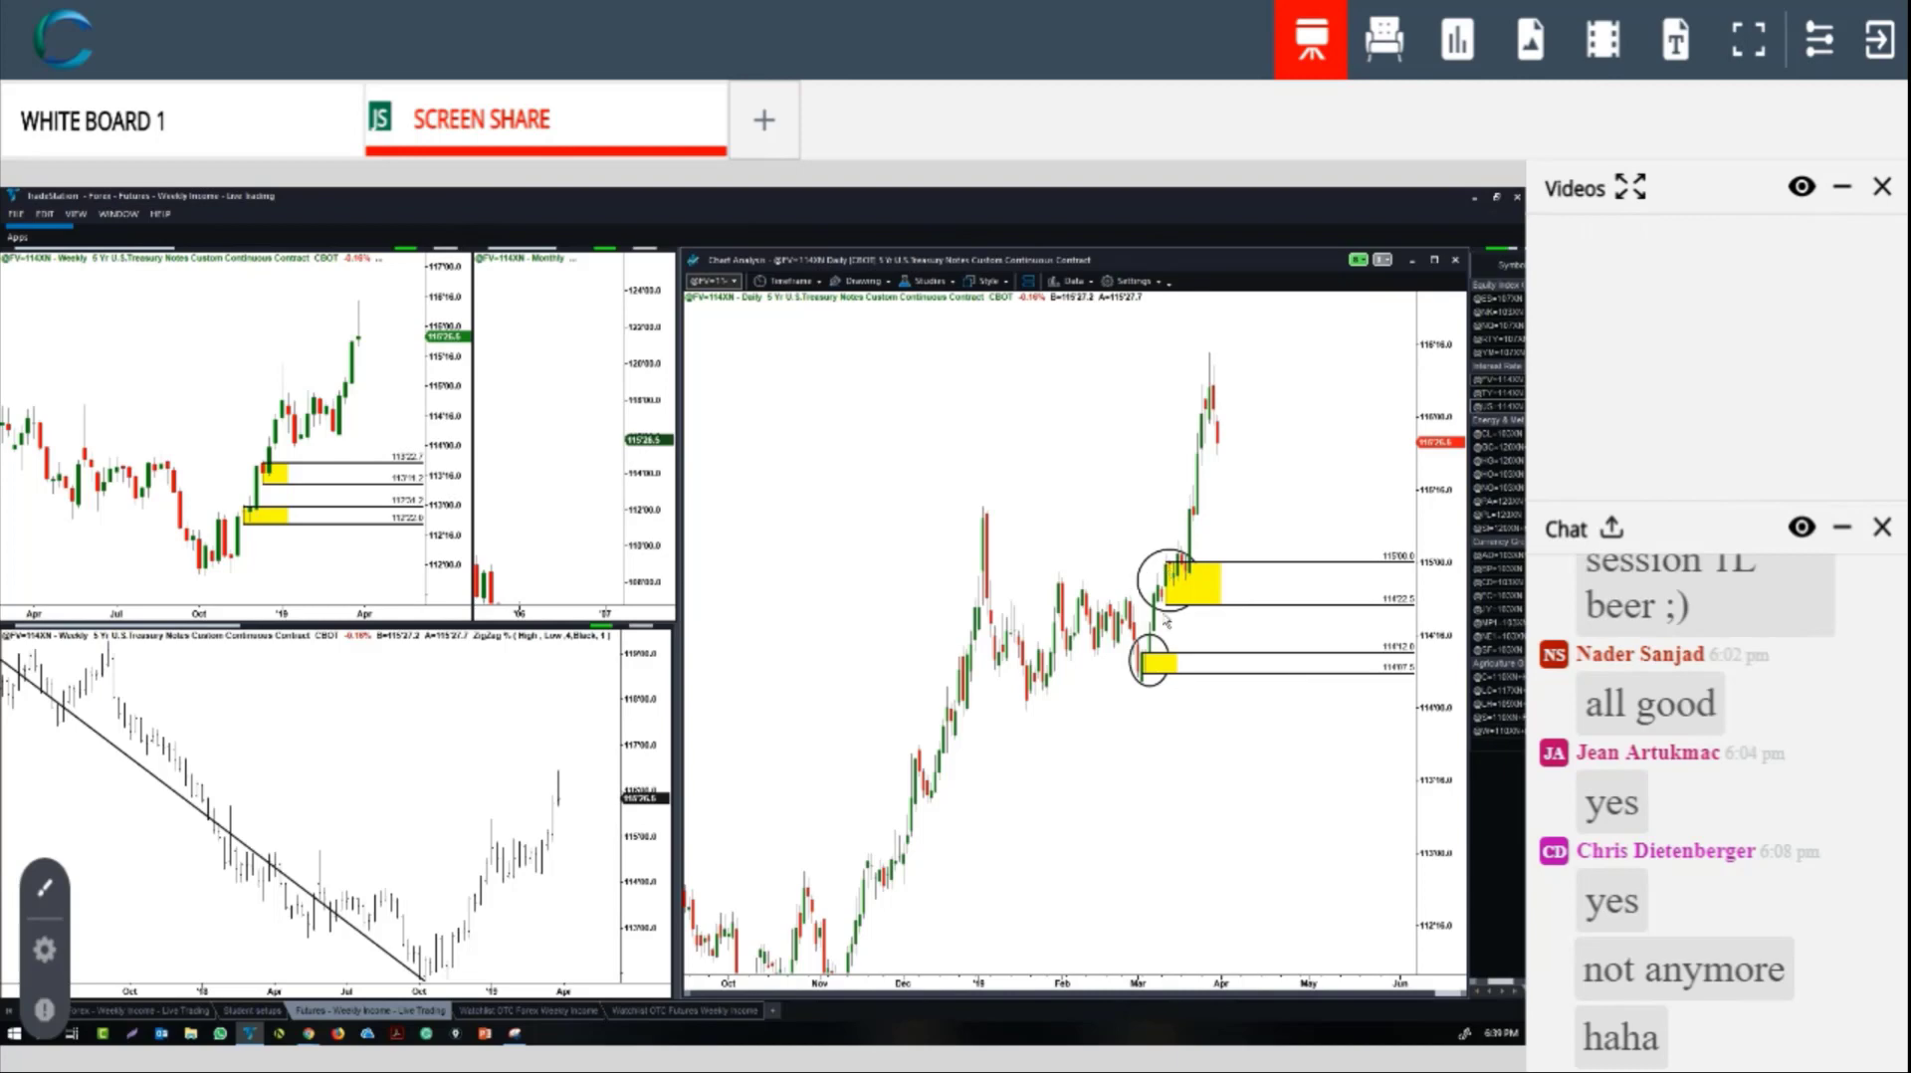
mouse_move(1172, 623)
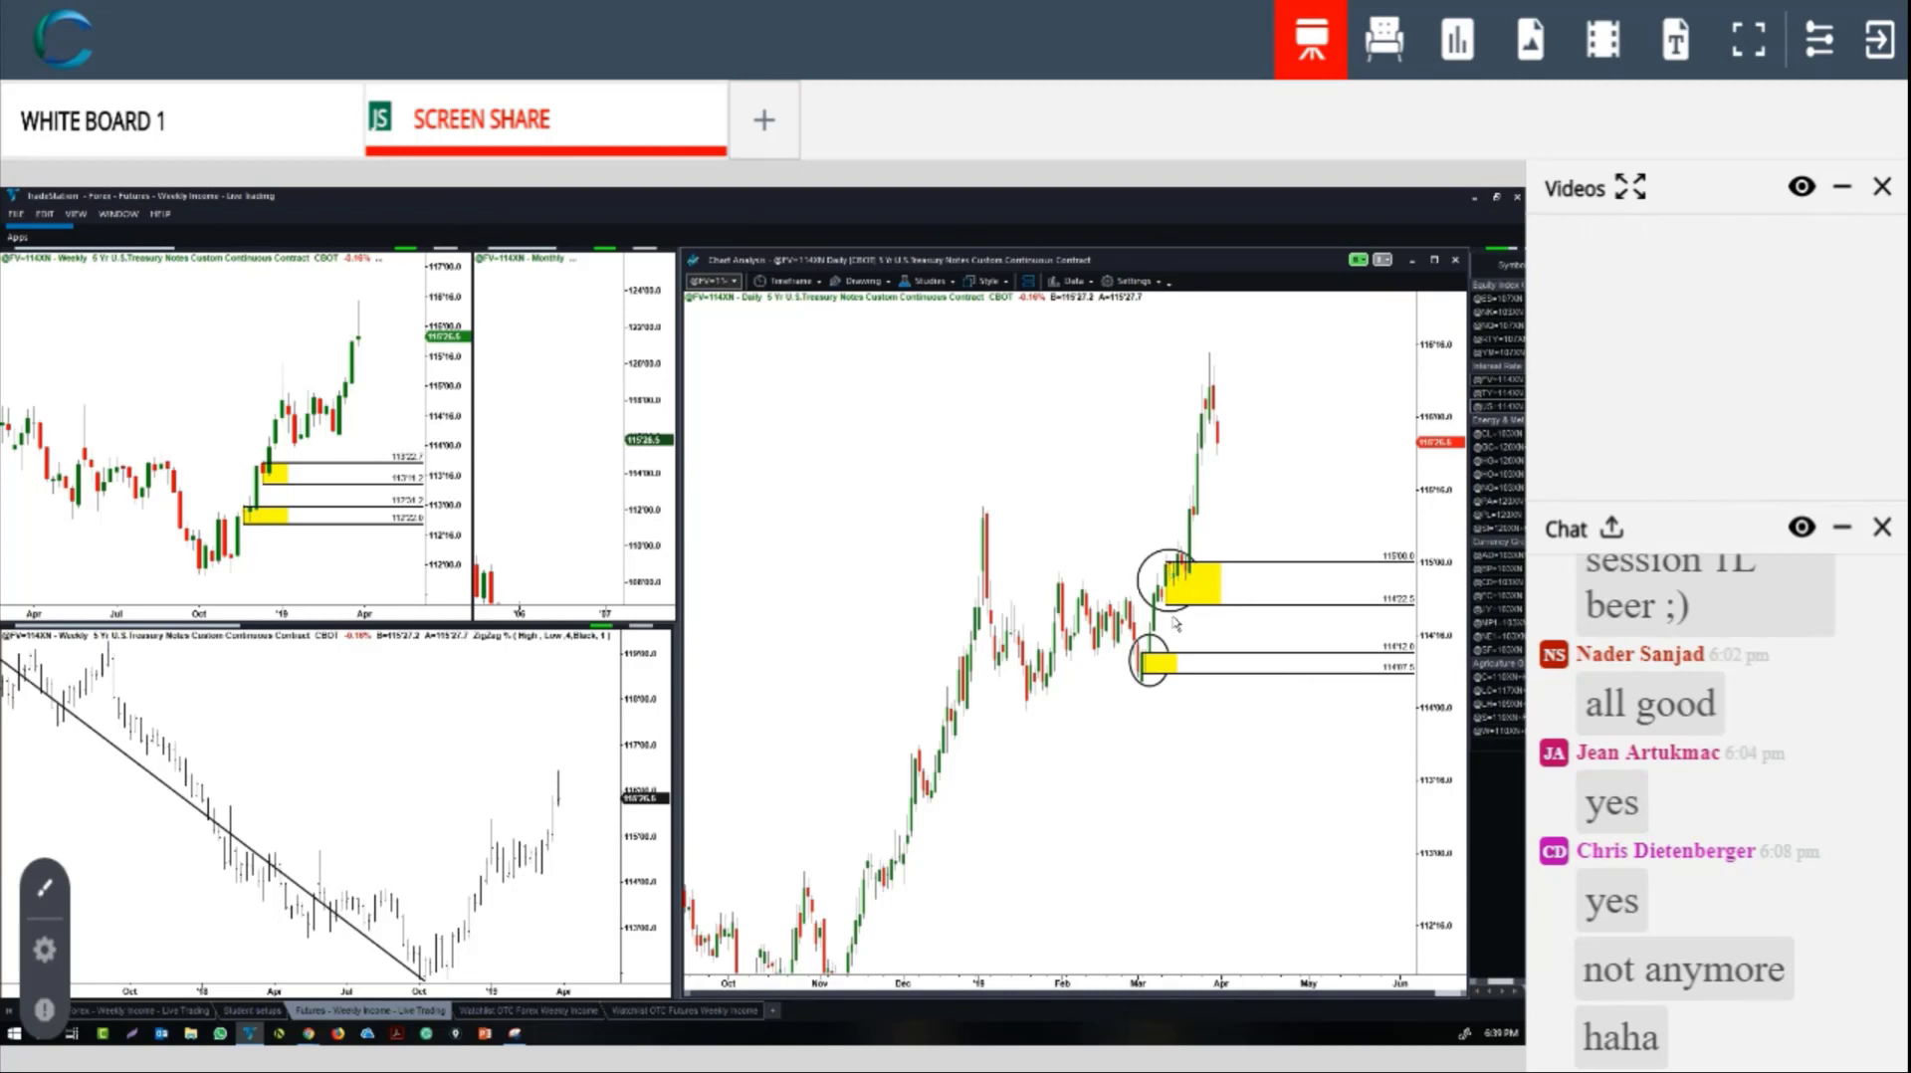
mouse_move(1173, 628)
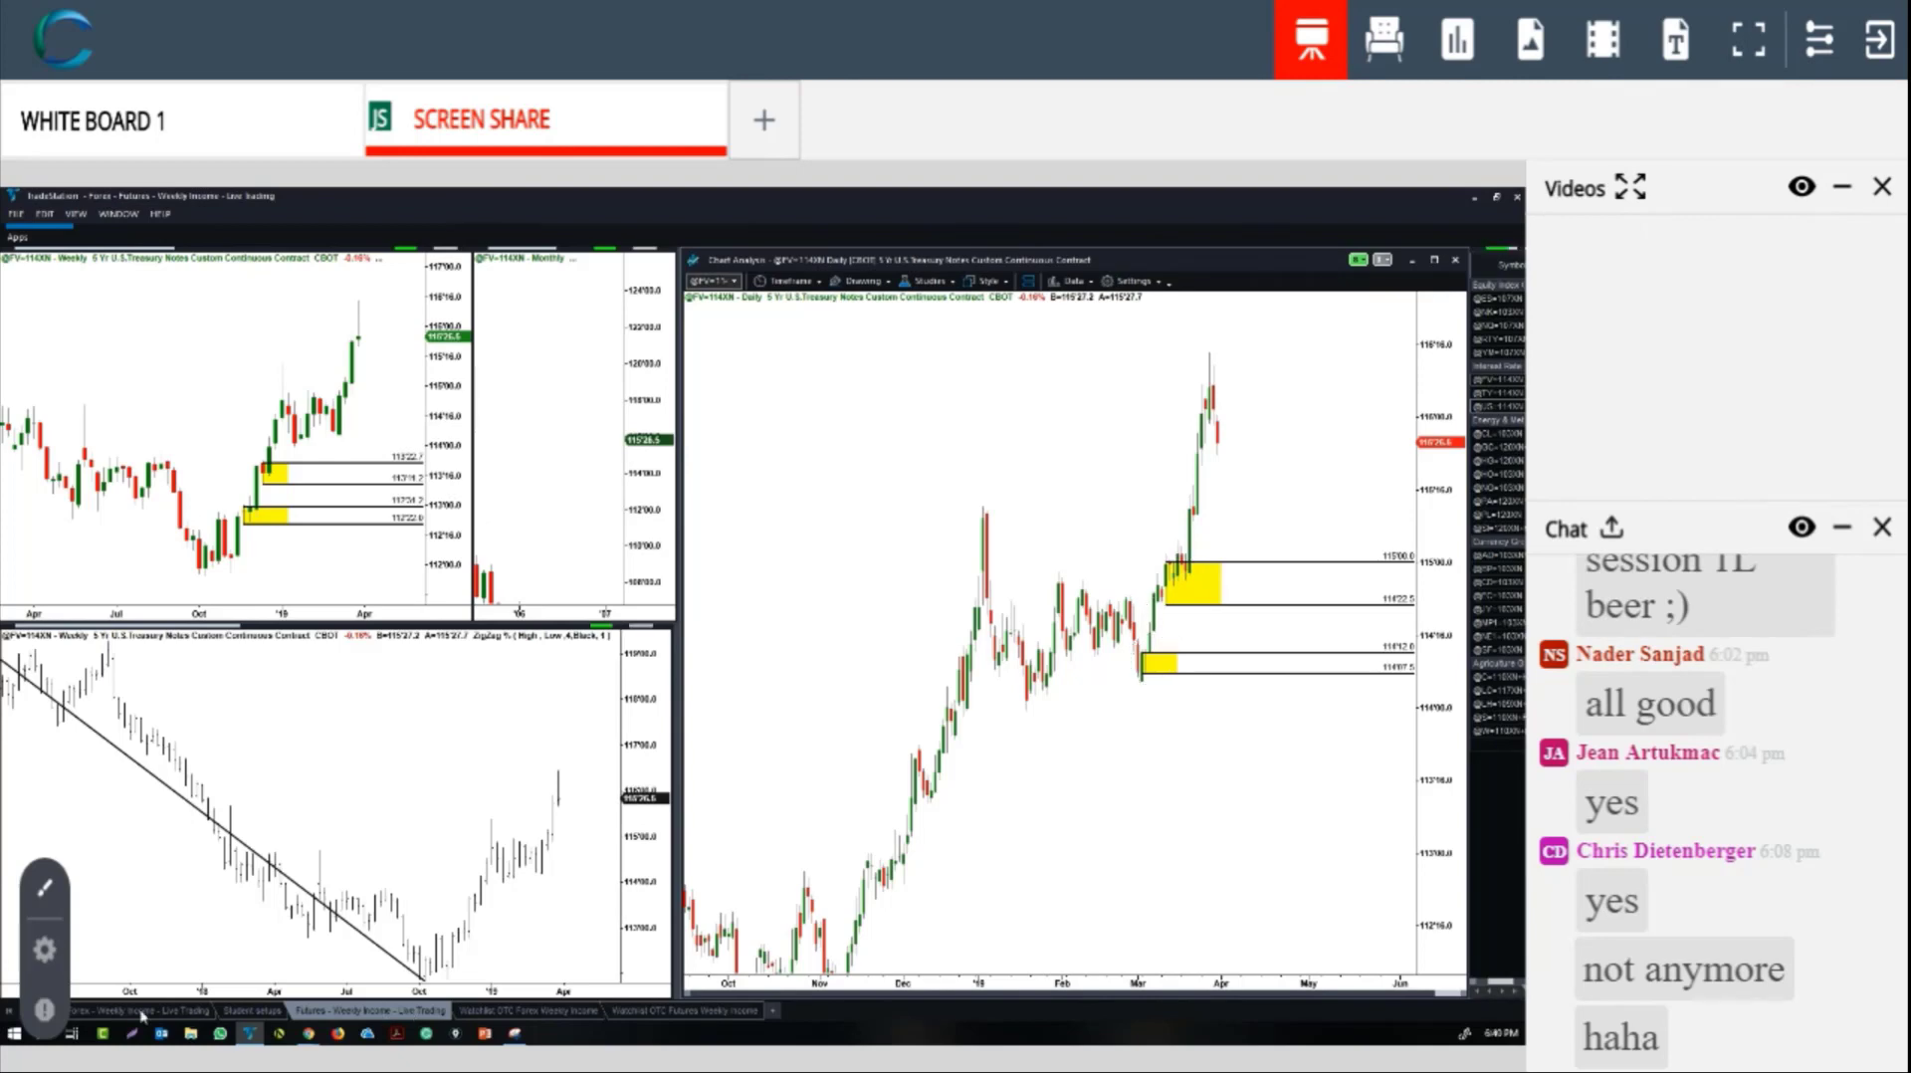
mouse_move(1182, 522)
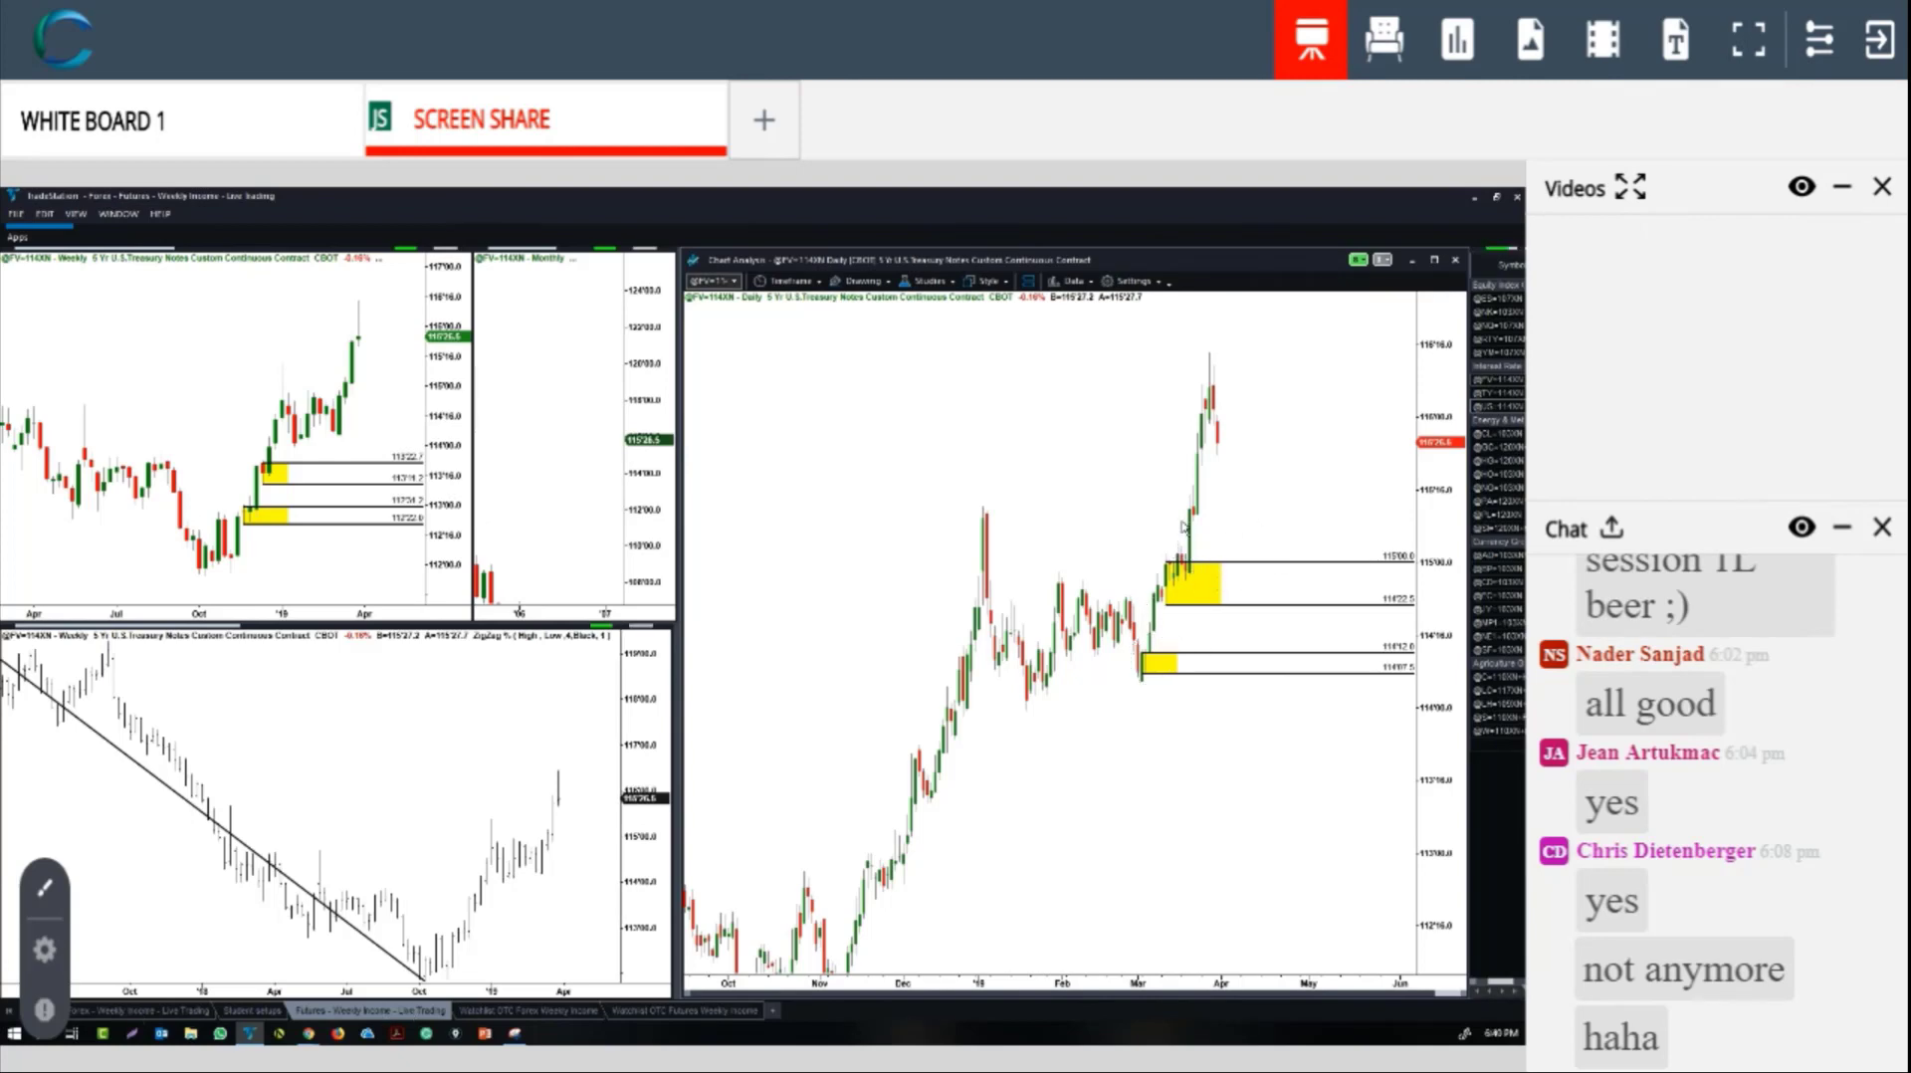
mouse_move(1218, 548)
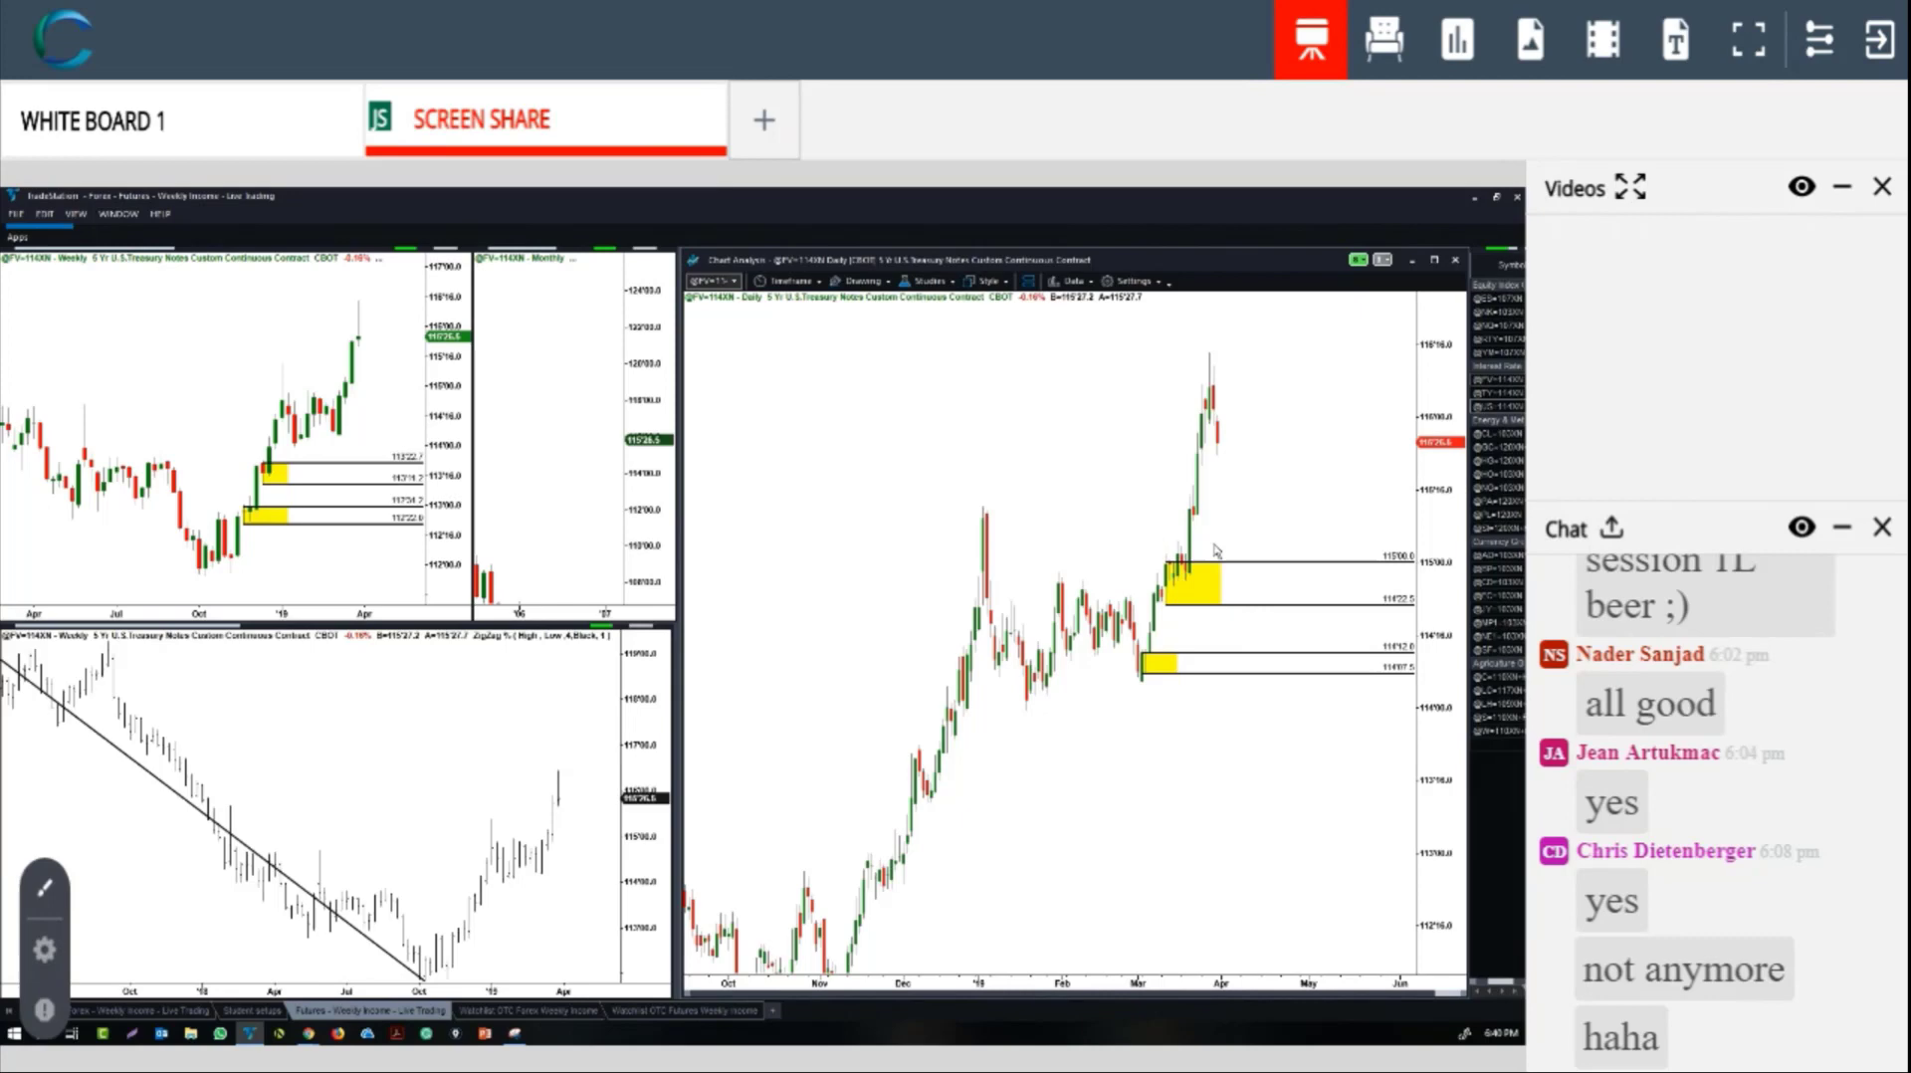
mouse_move(1234, 586)
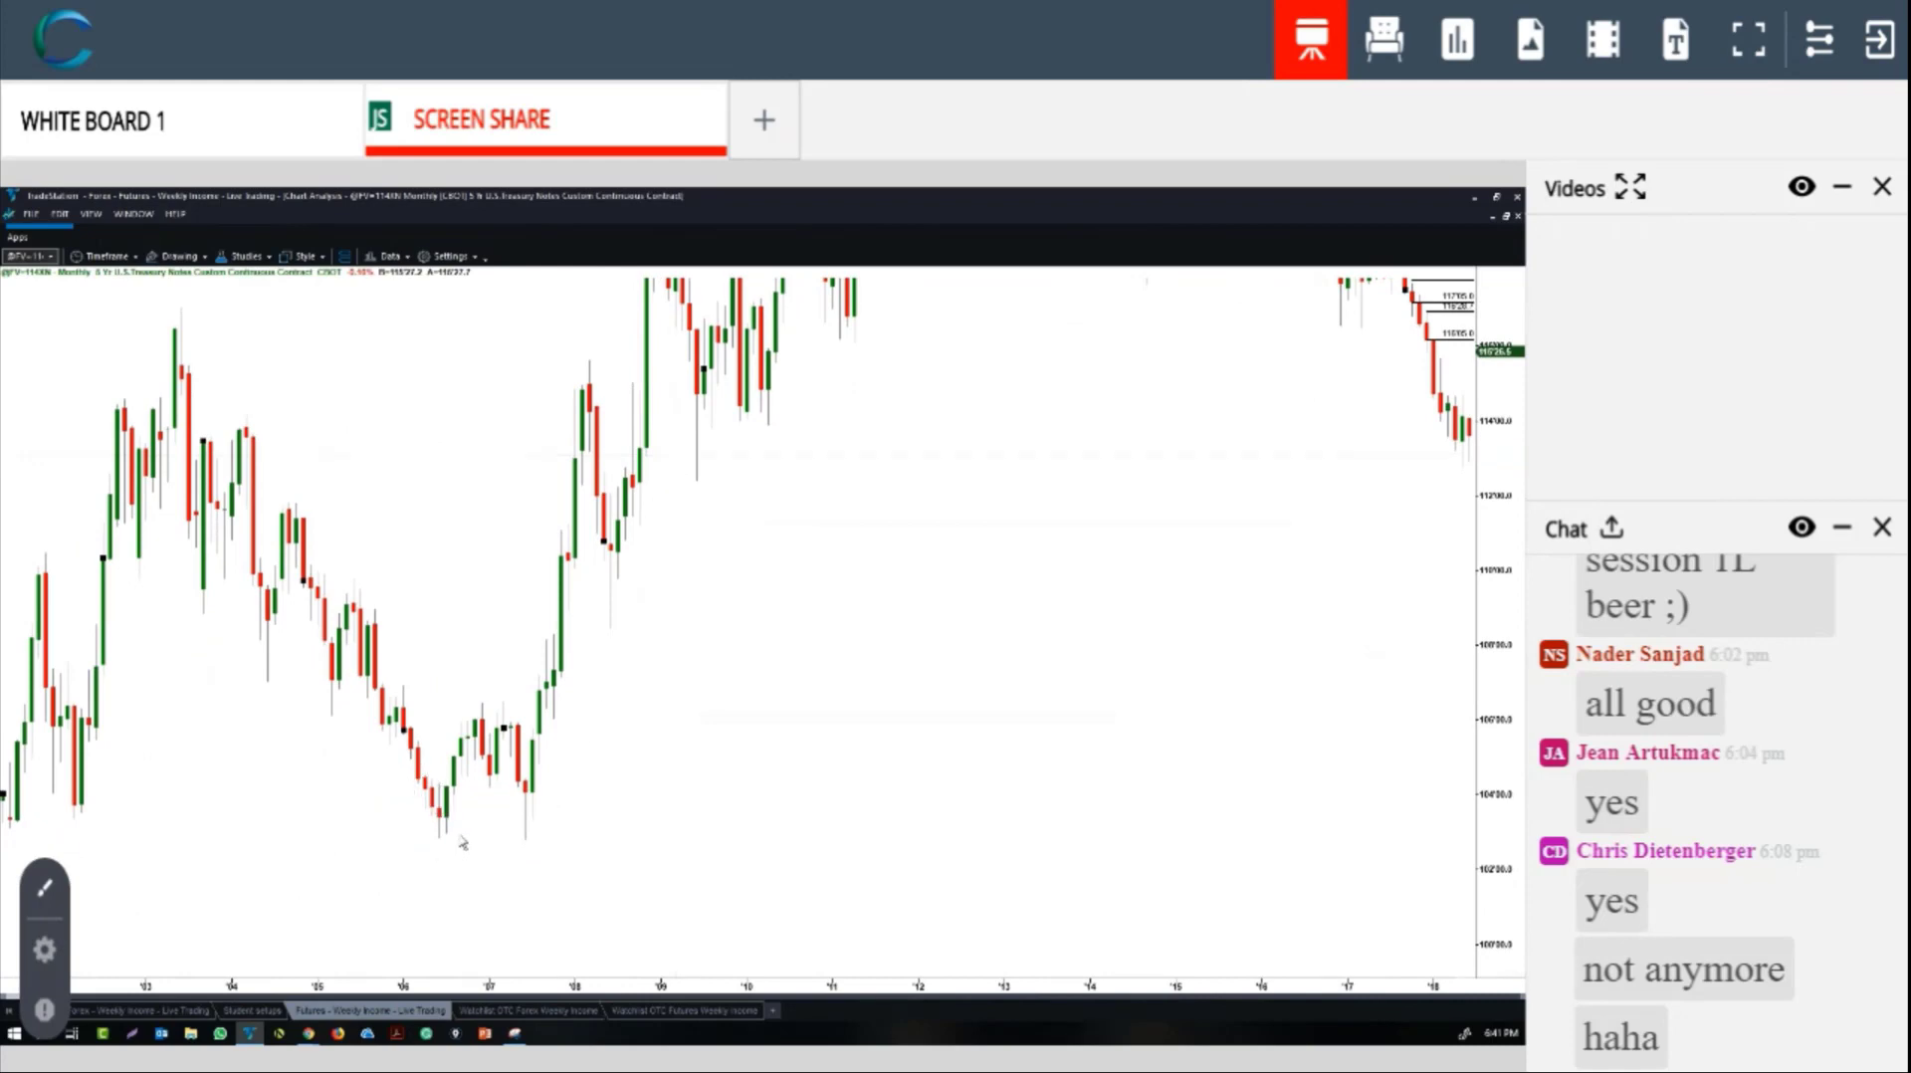
mouse_move(559, 866)
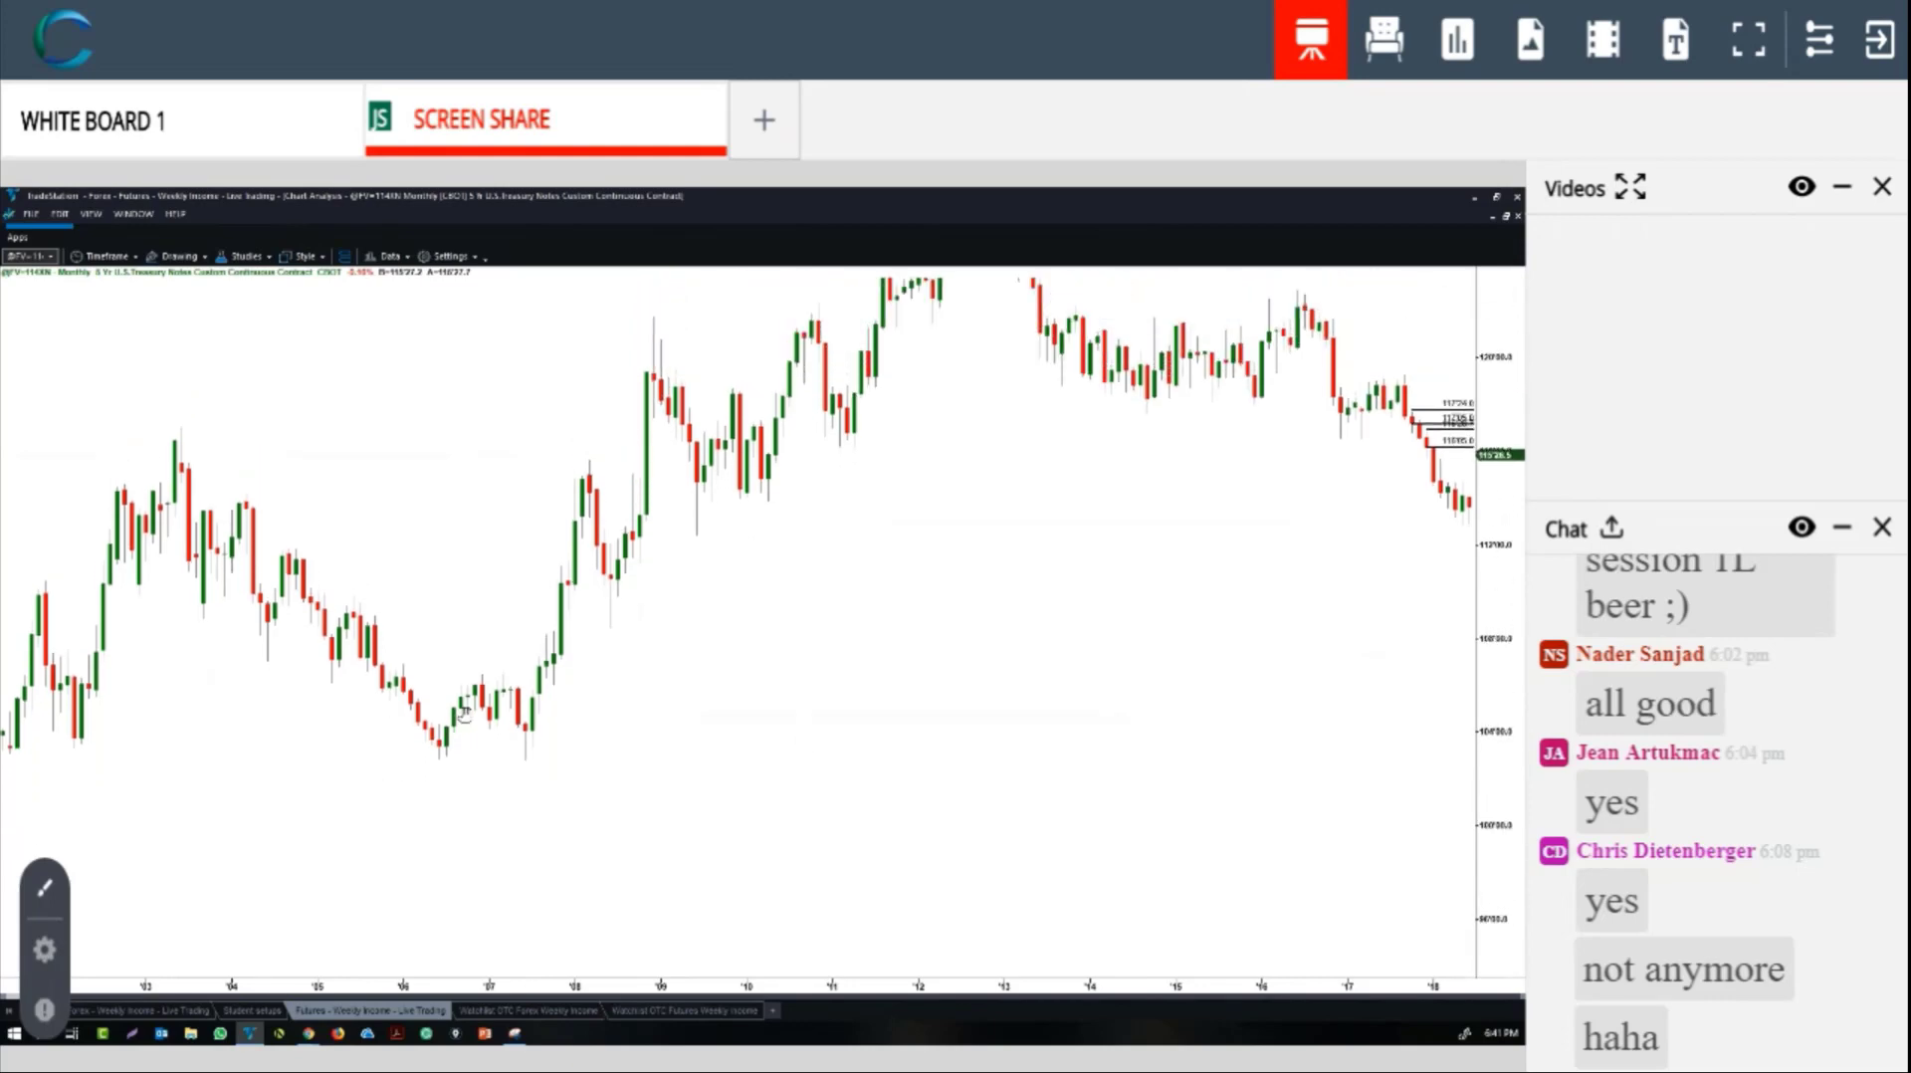
Draw zigzag trendlines along earlier monthly swings, then sketch the rally from the recent low into the zone
left_click_drag(450, 749, 732, 445)
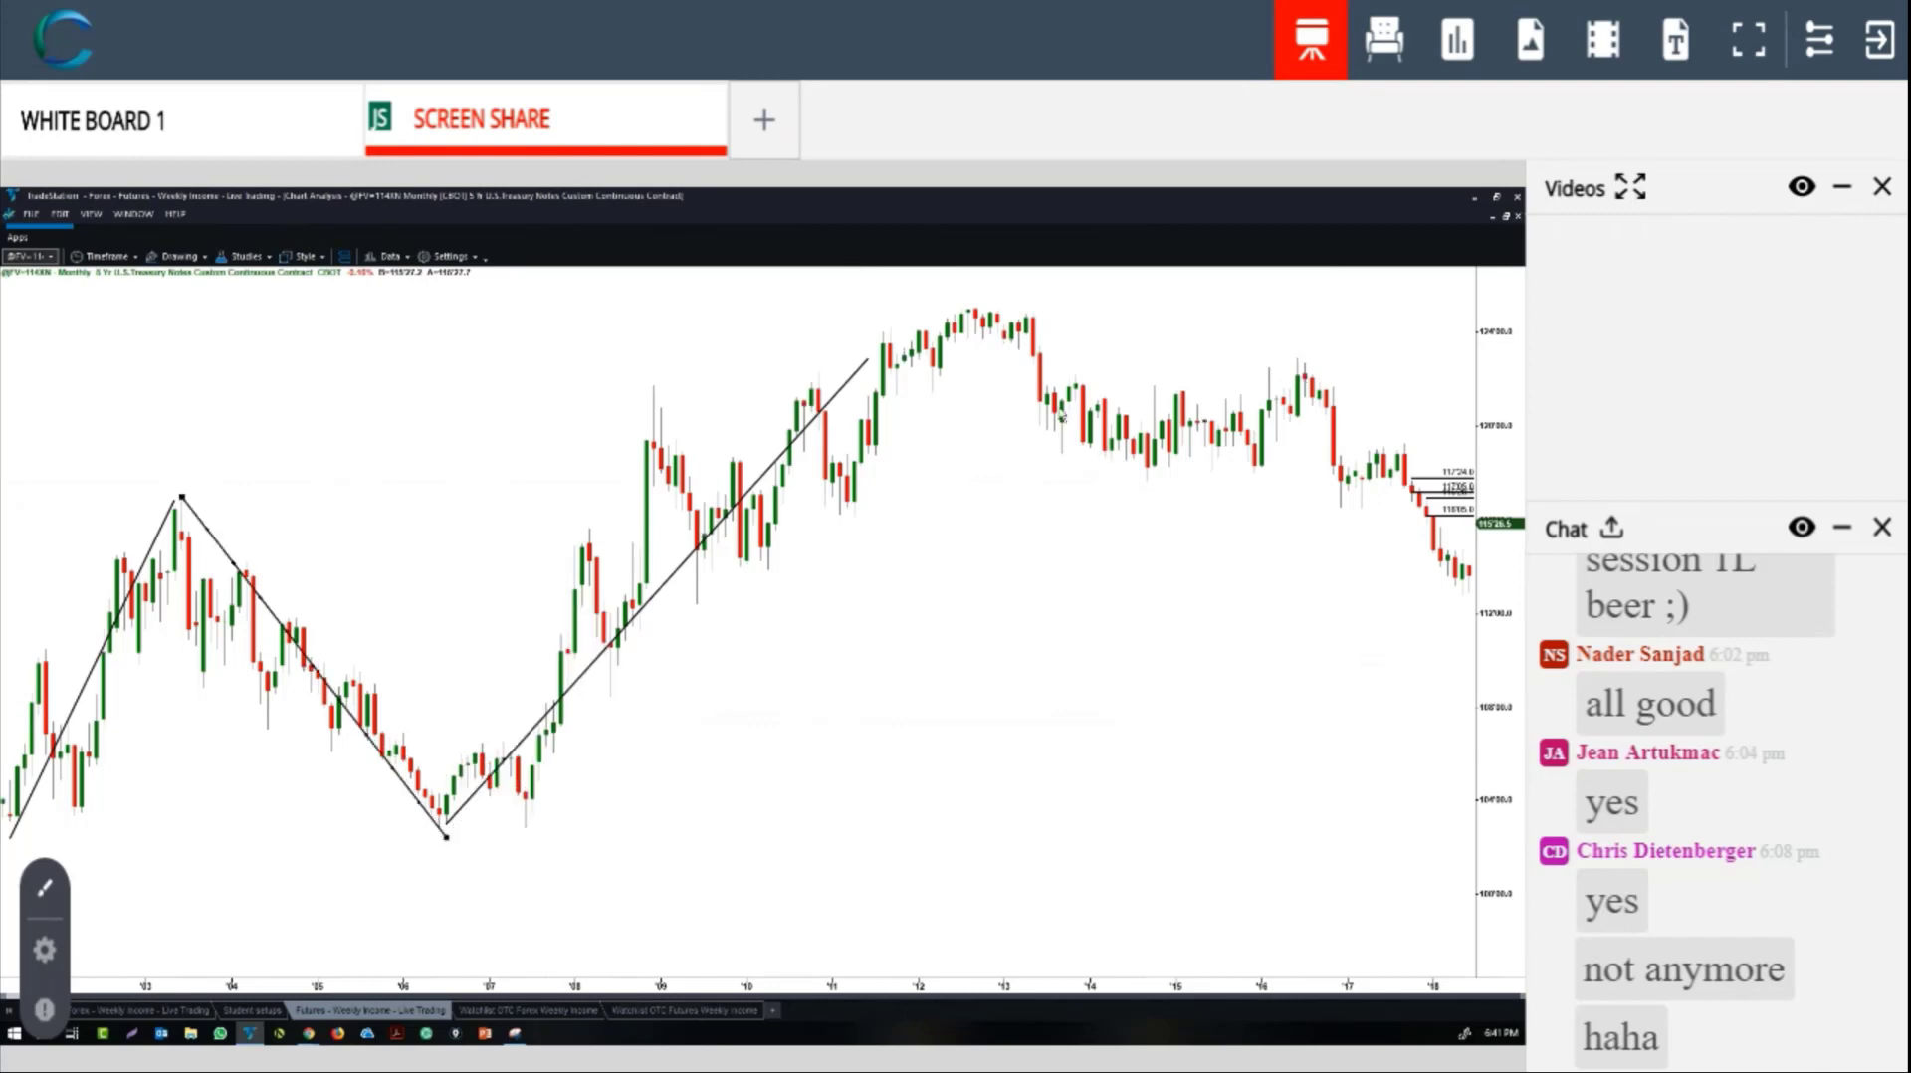
left_click_drag(993, 302, 1450, 589)
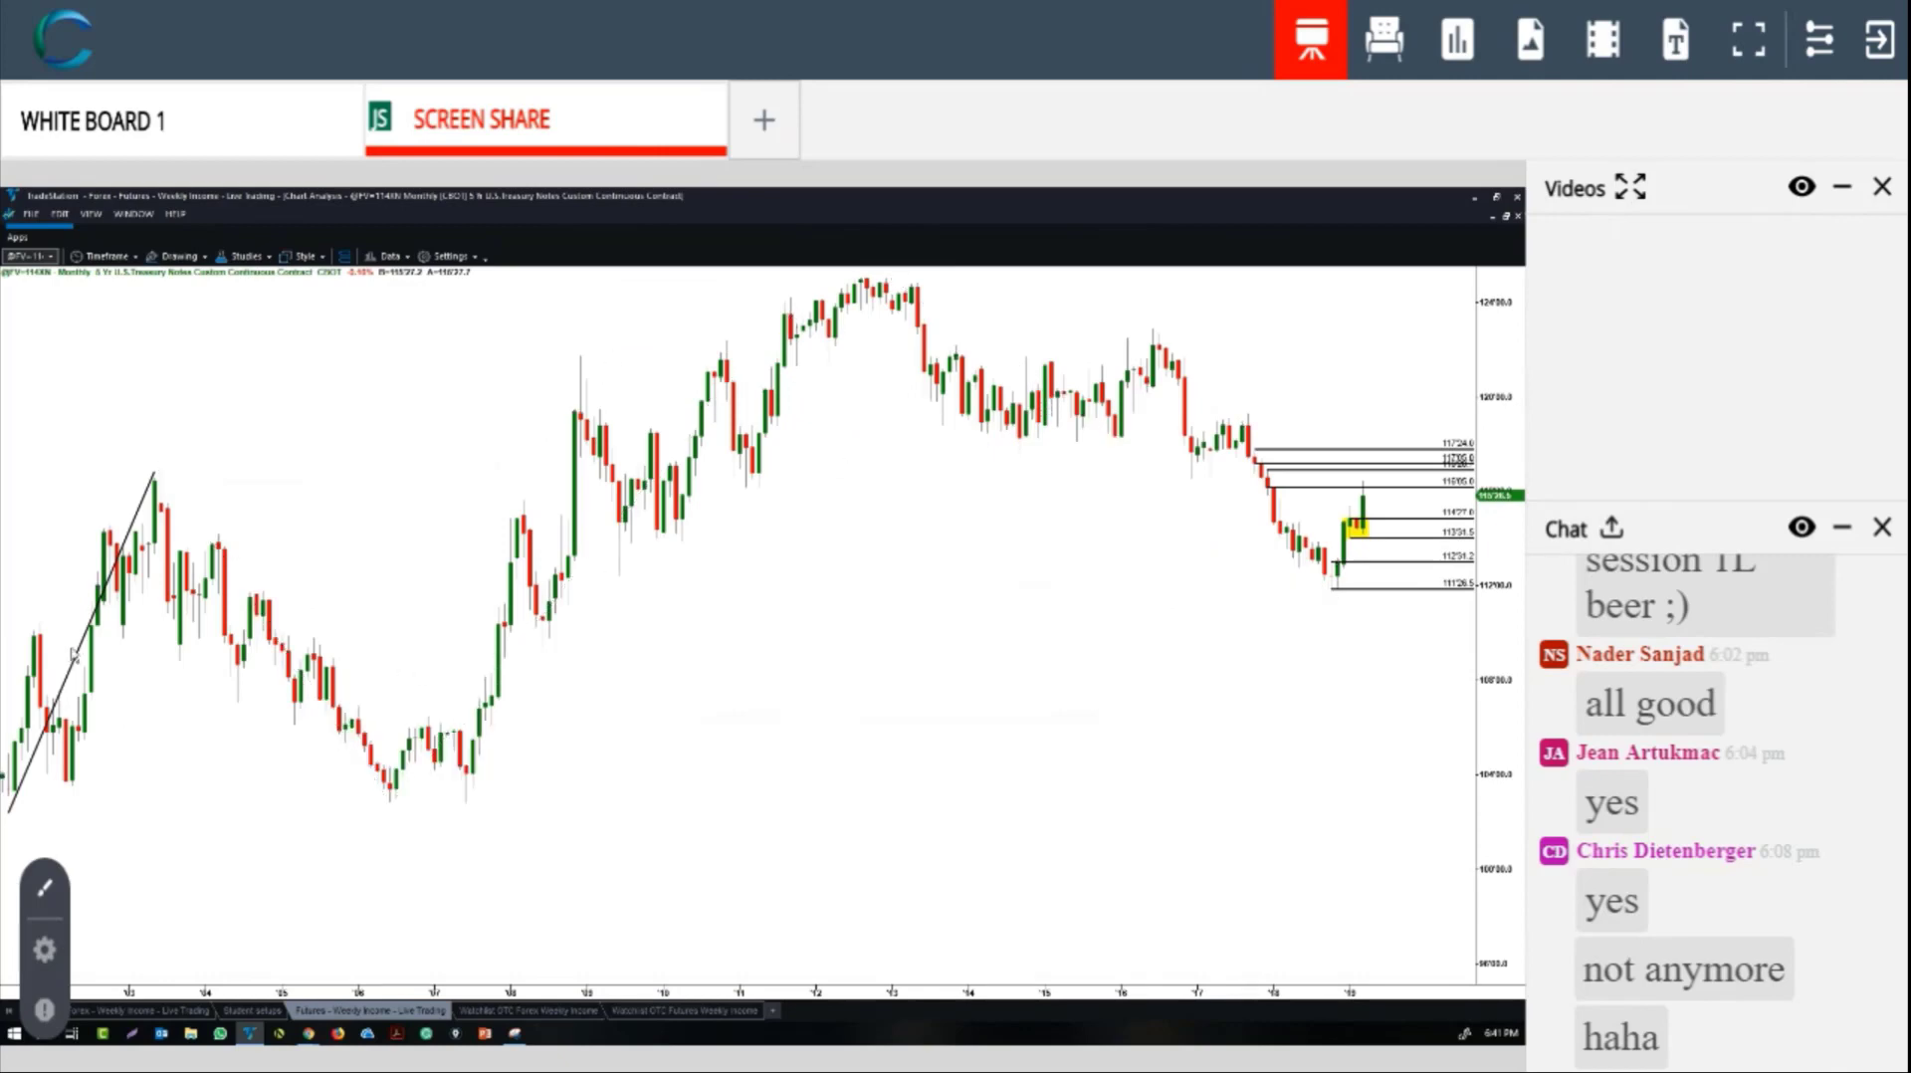
mouse_move(1335, 579)
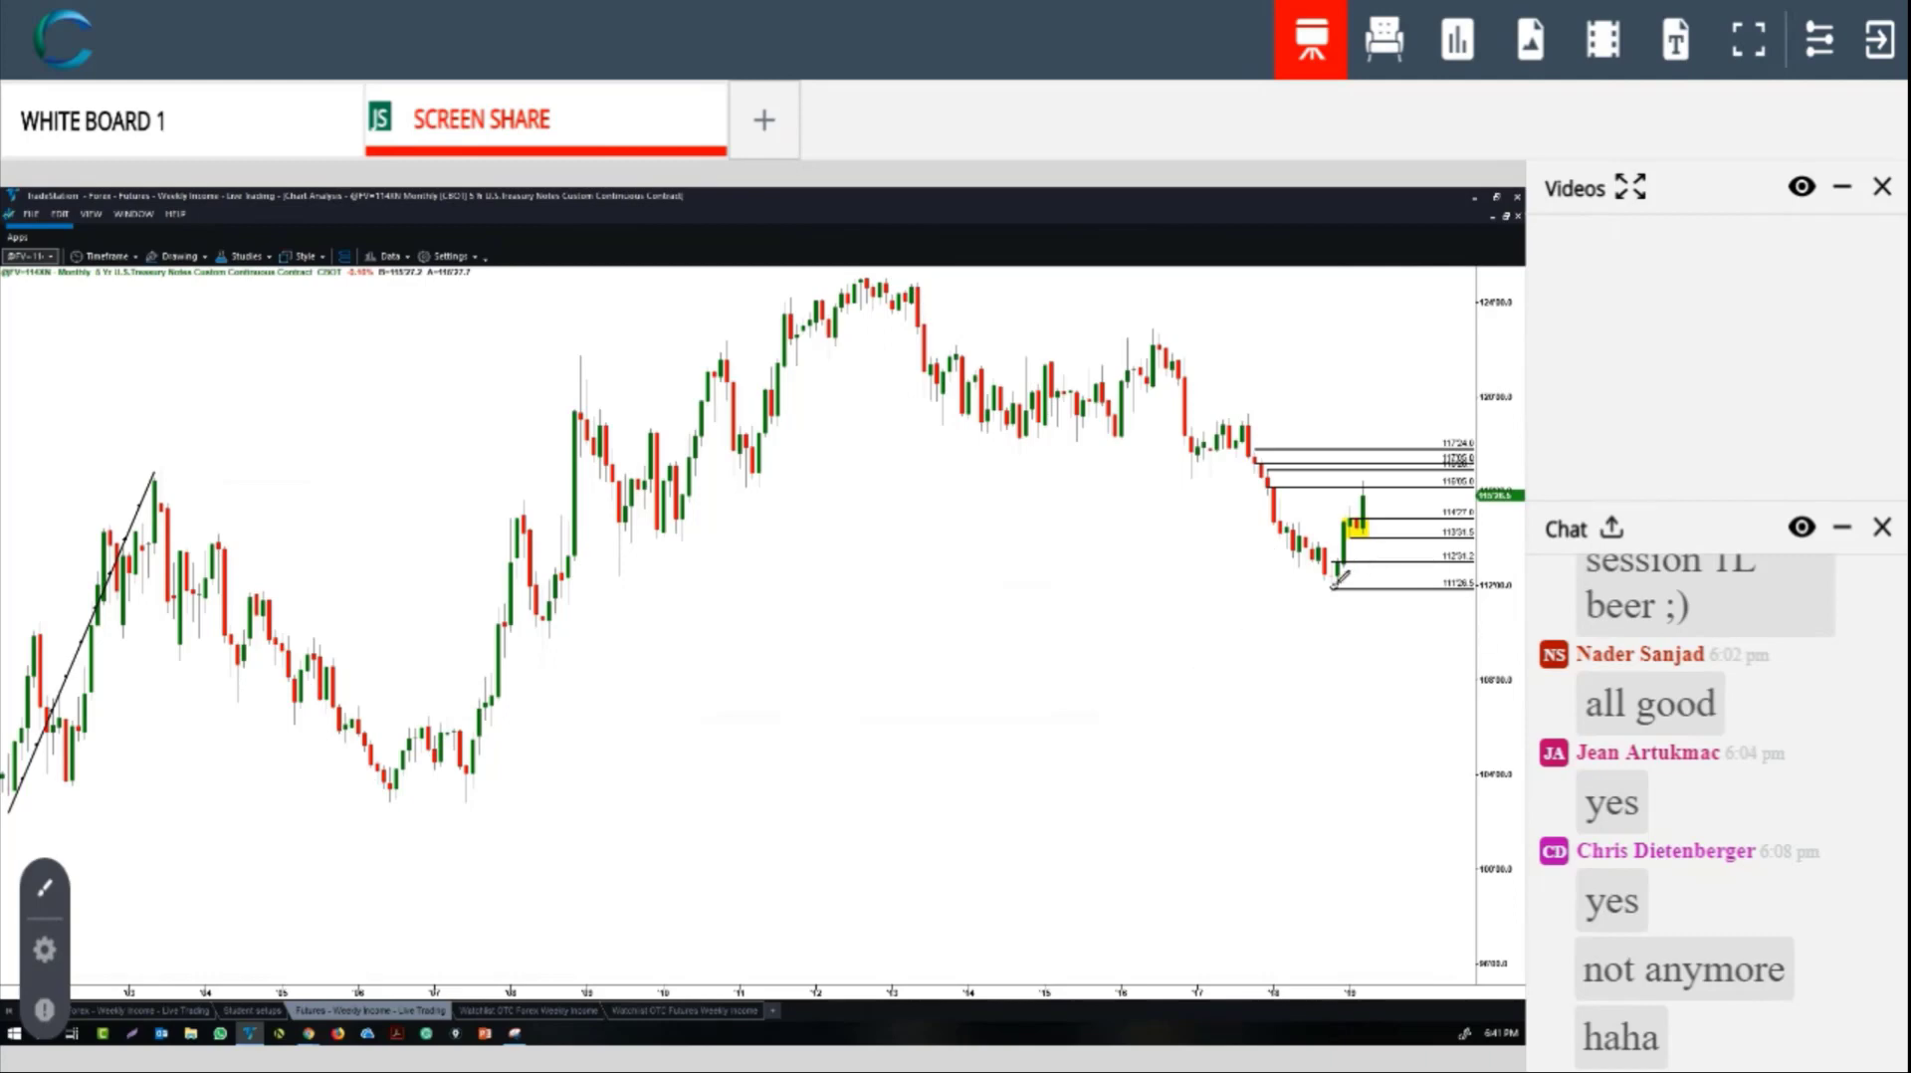
left_click_drag(1335, 585, 1378, 464)
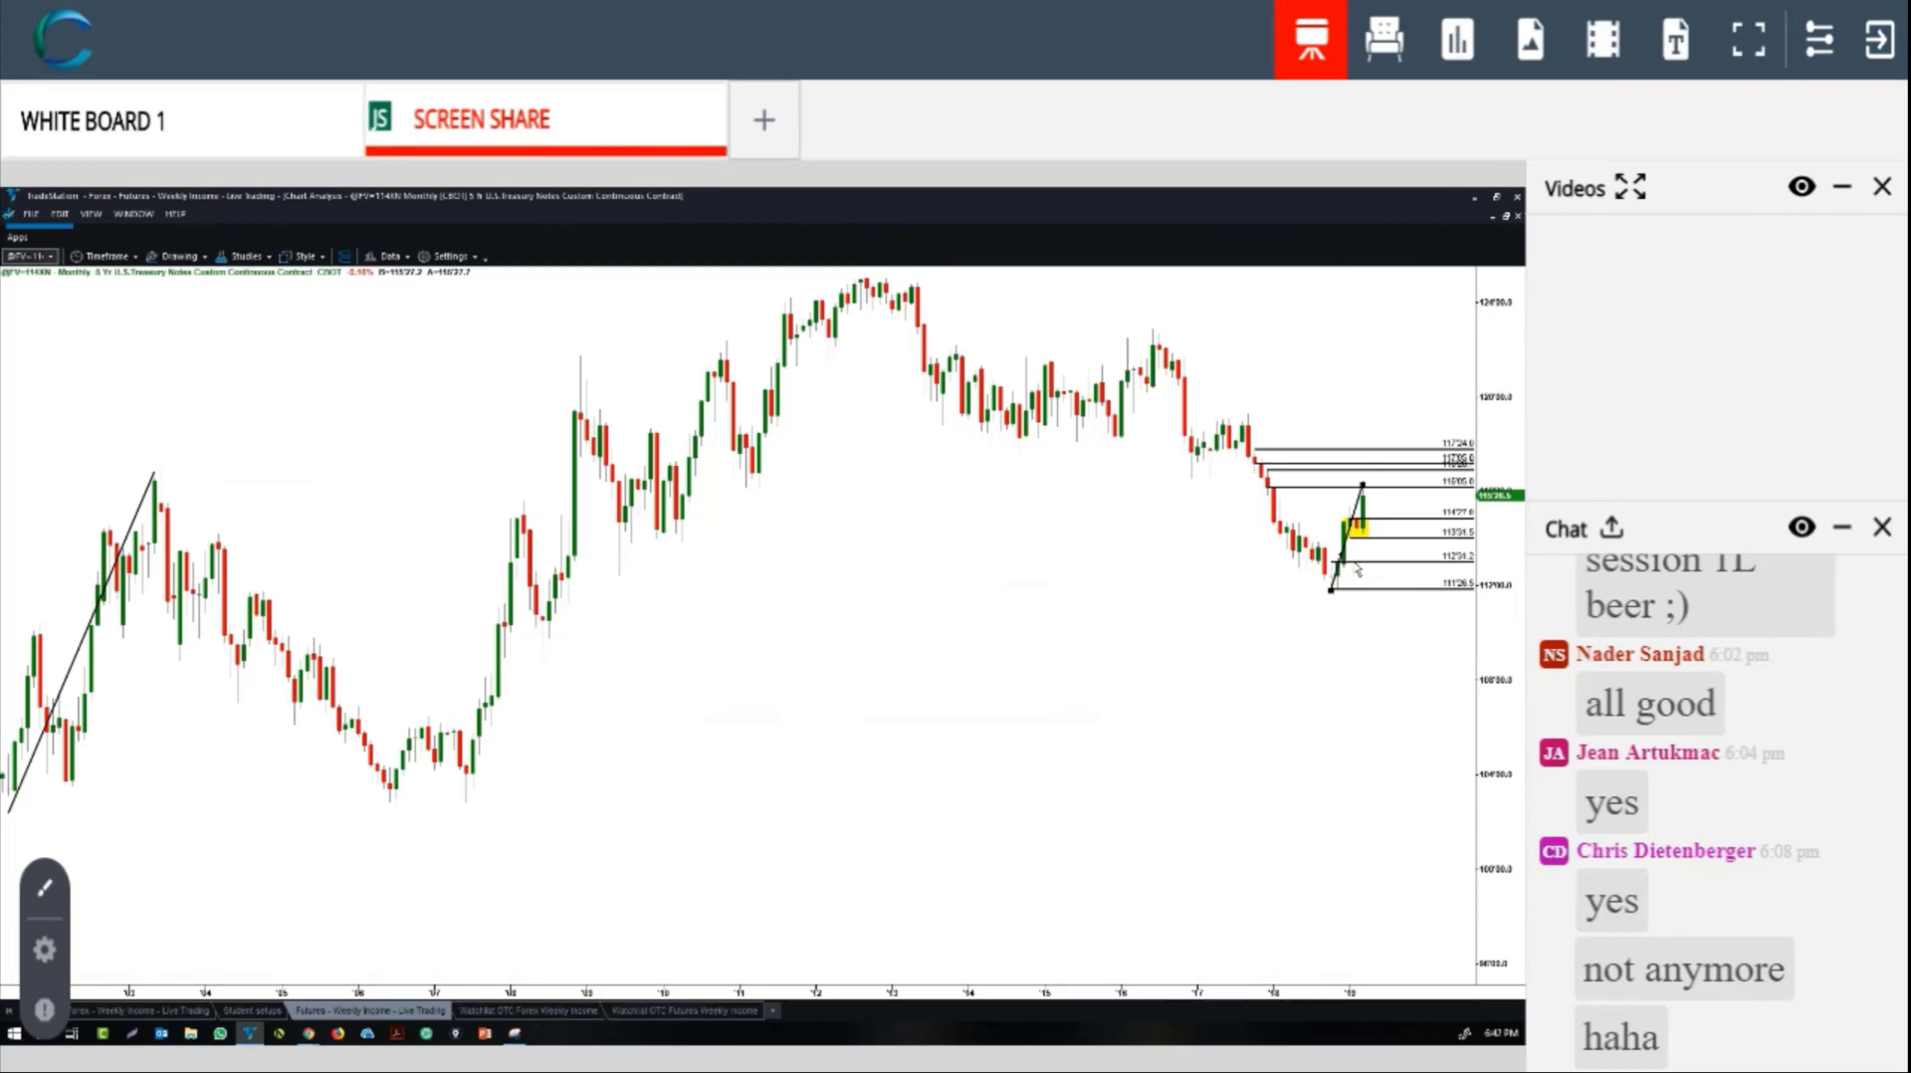
mouse_move(1379, 498)
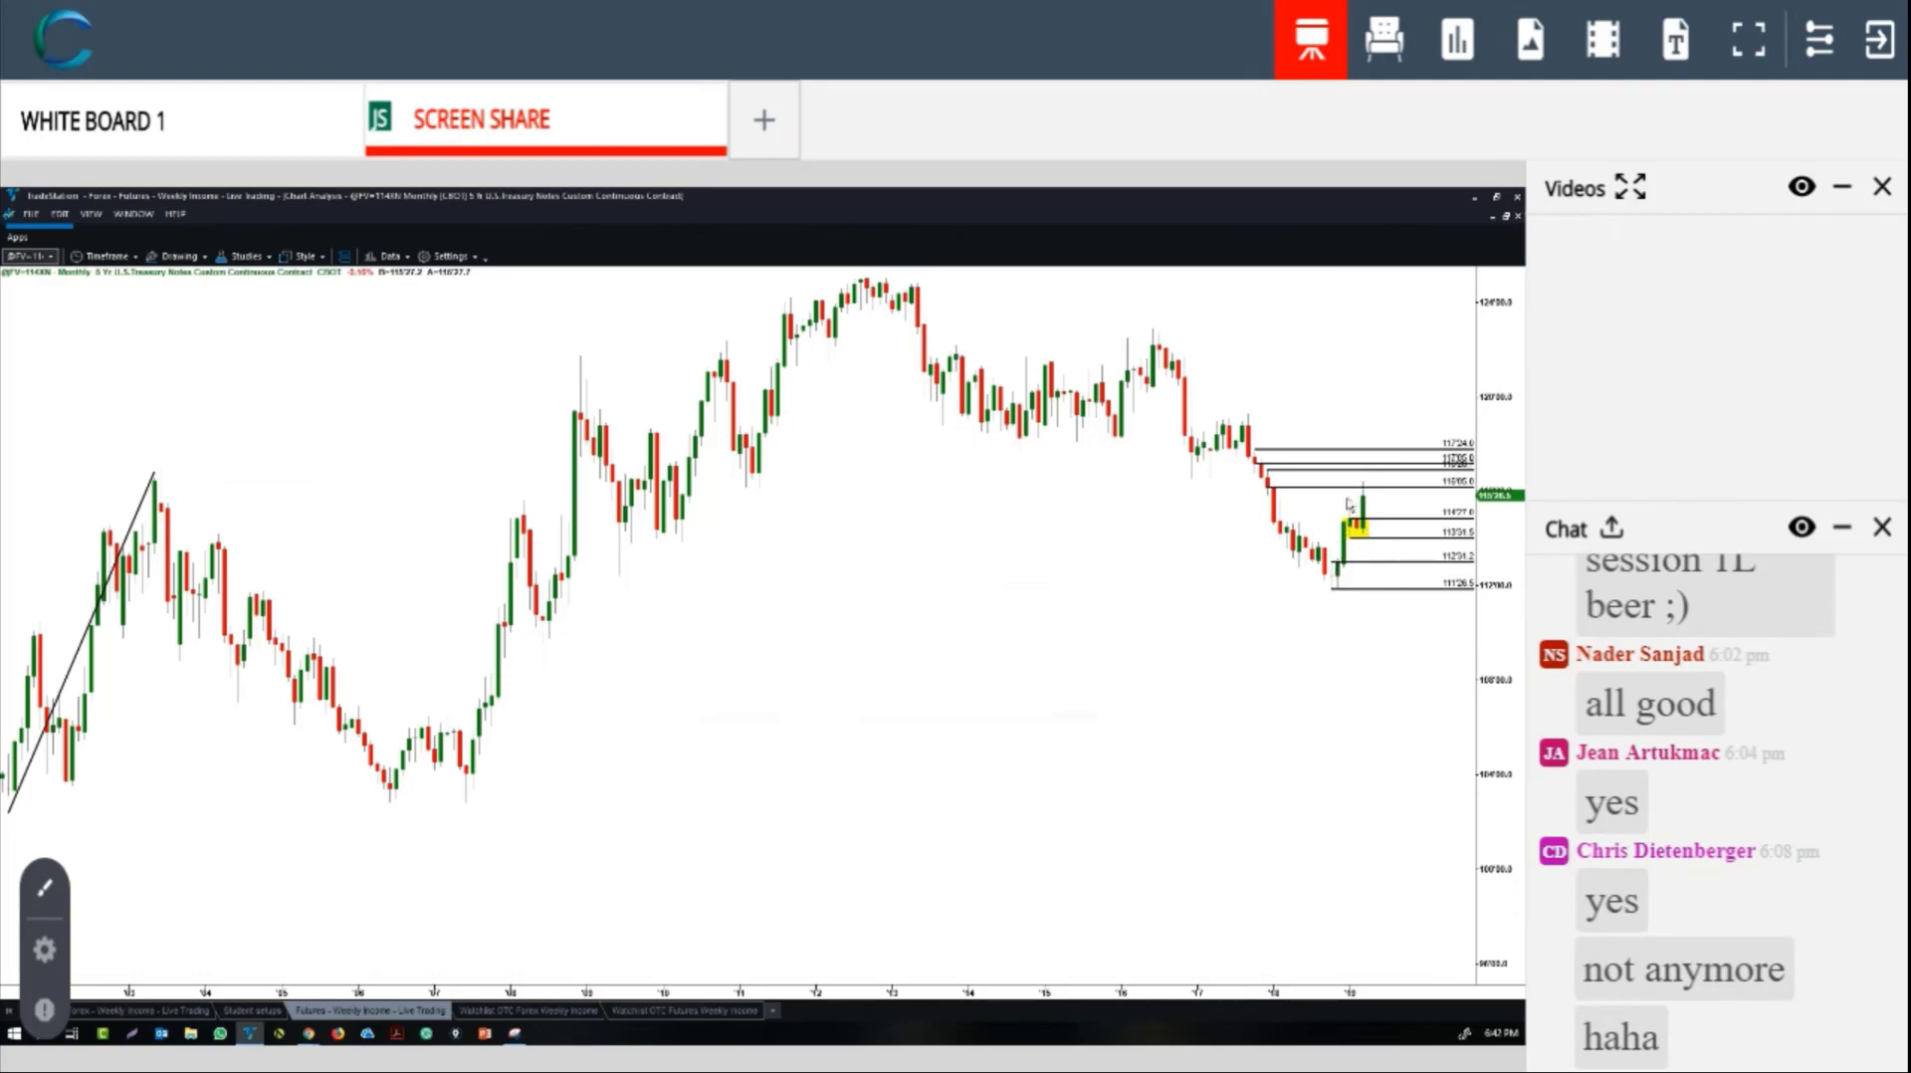
mouse_move(177, 530)
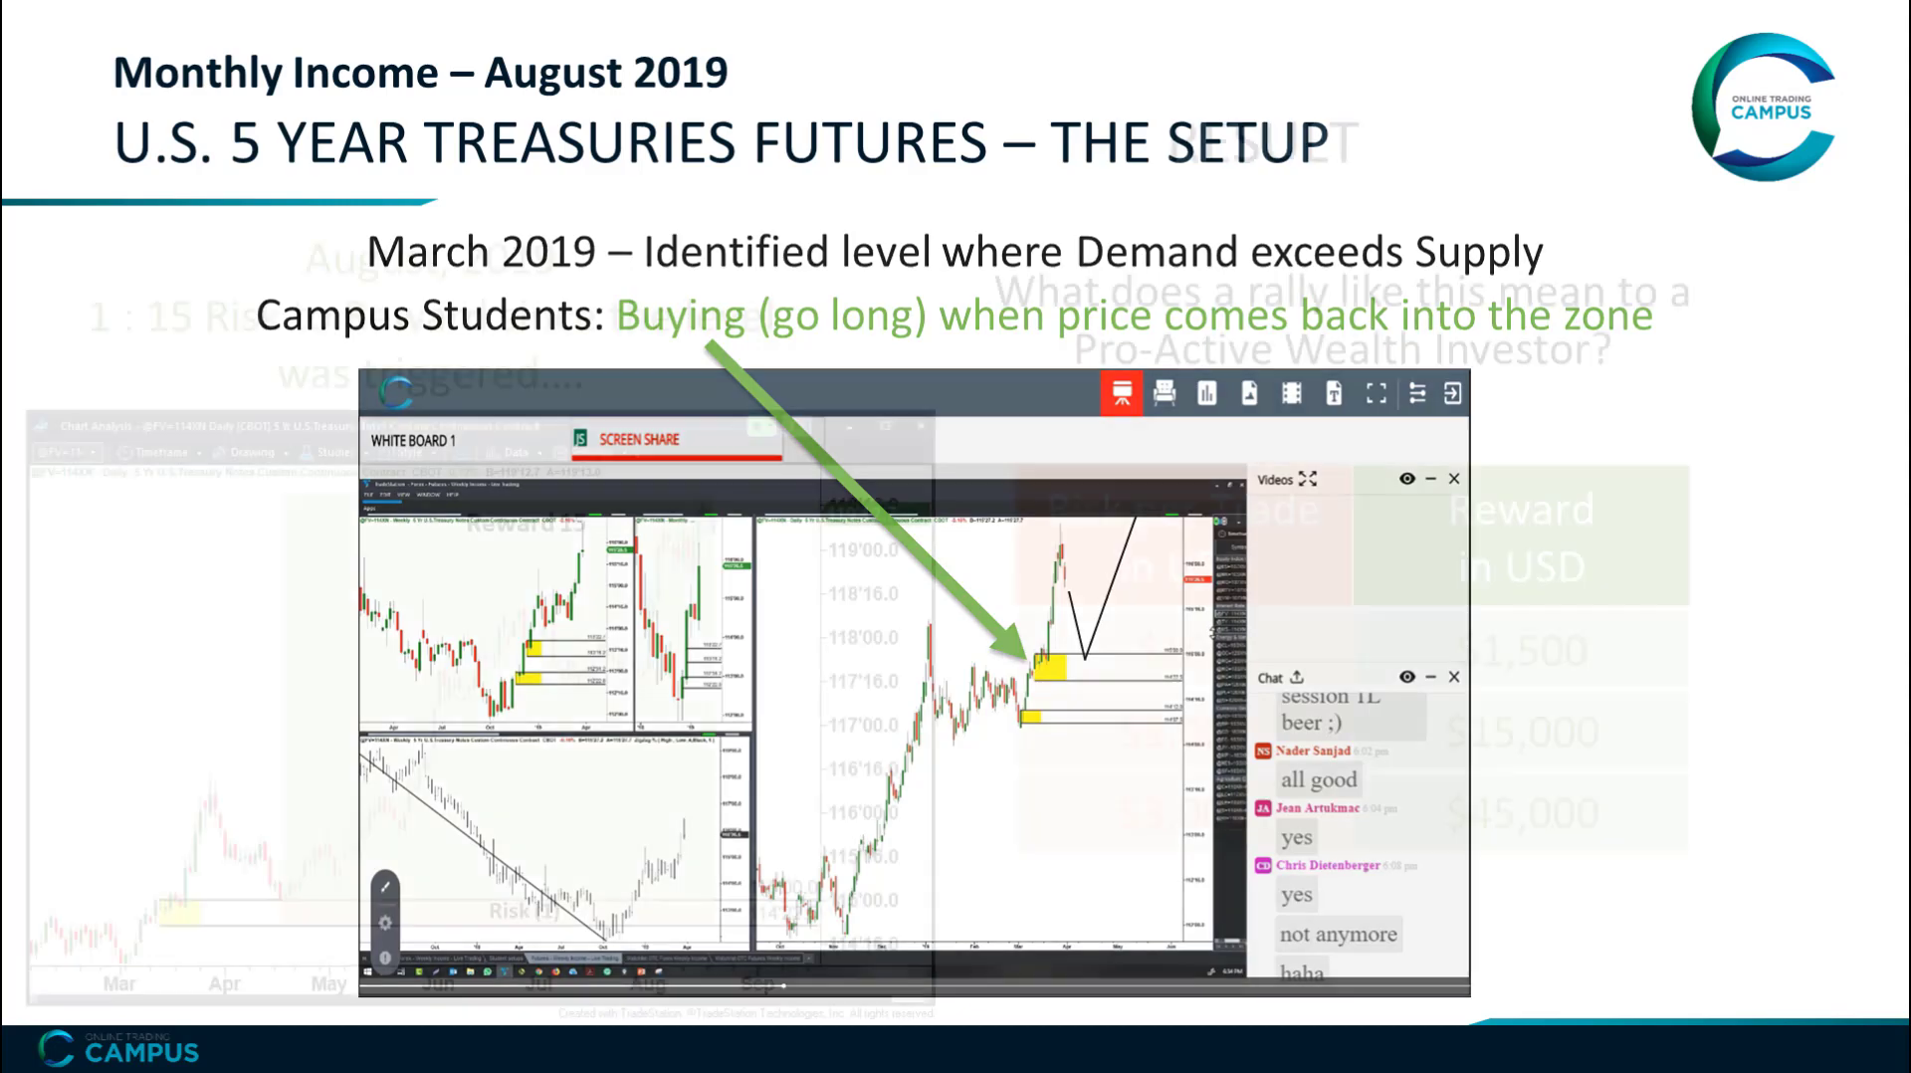
Advance to the 5-Year Treasury futures 'Result' slide showing the 1:15 risk-to-reward outcome
key("right")
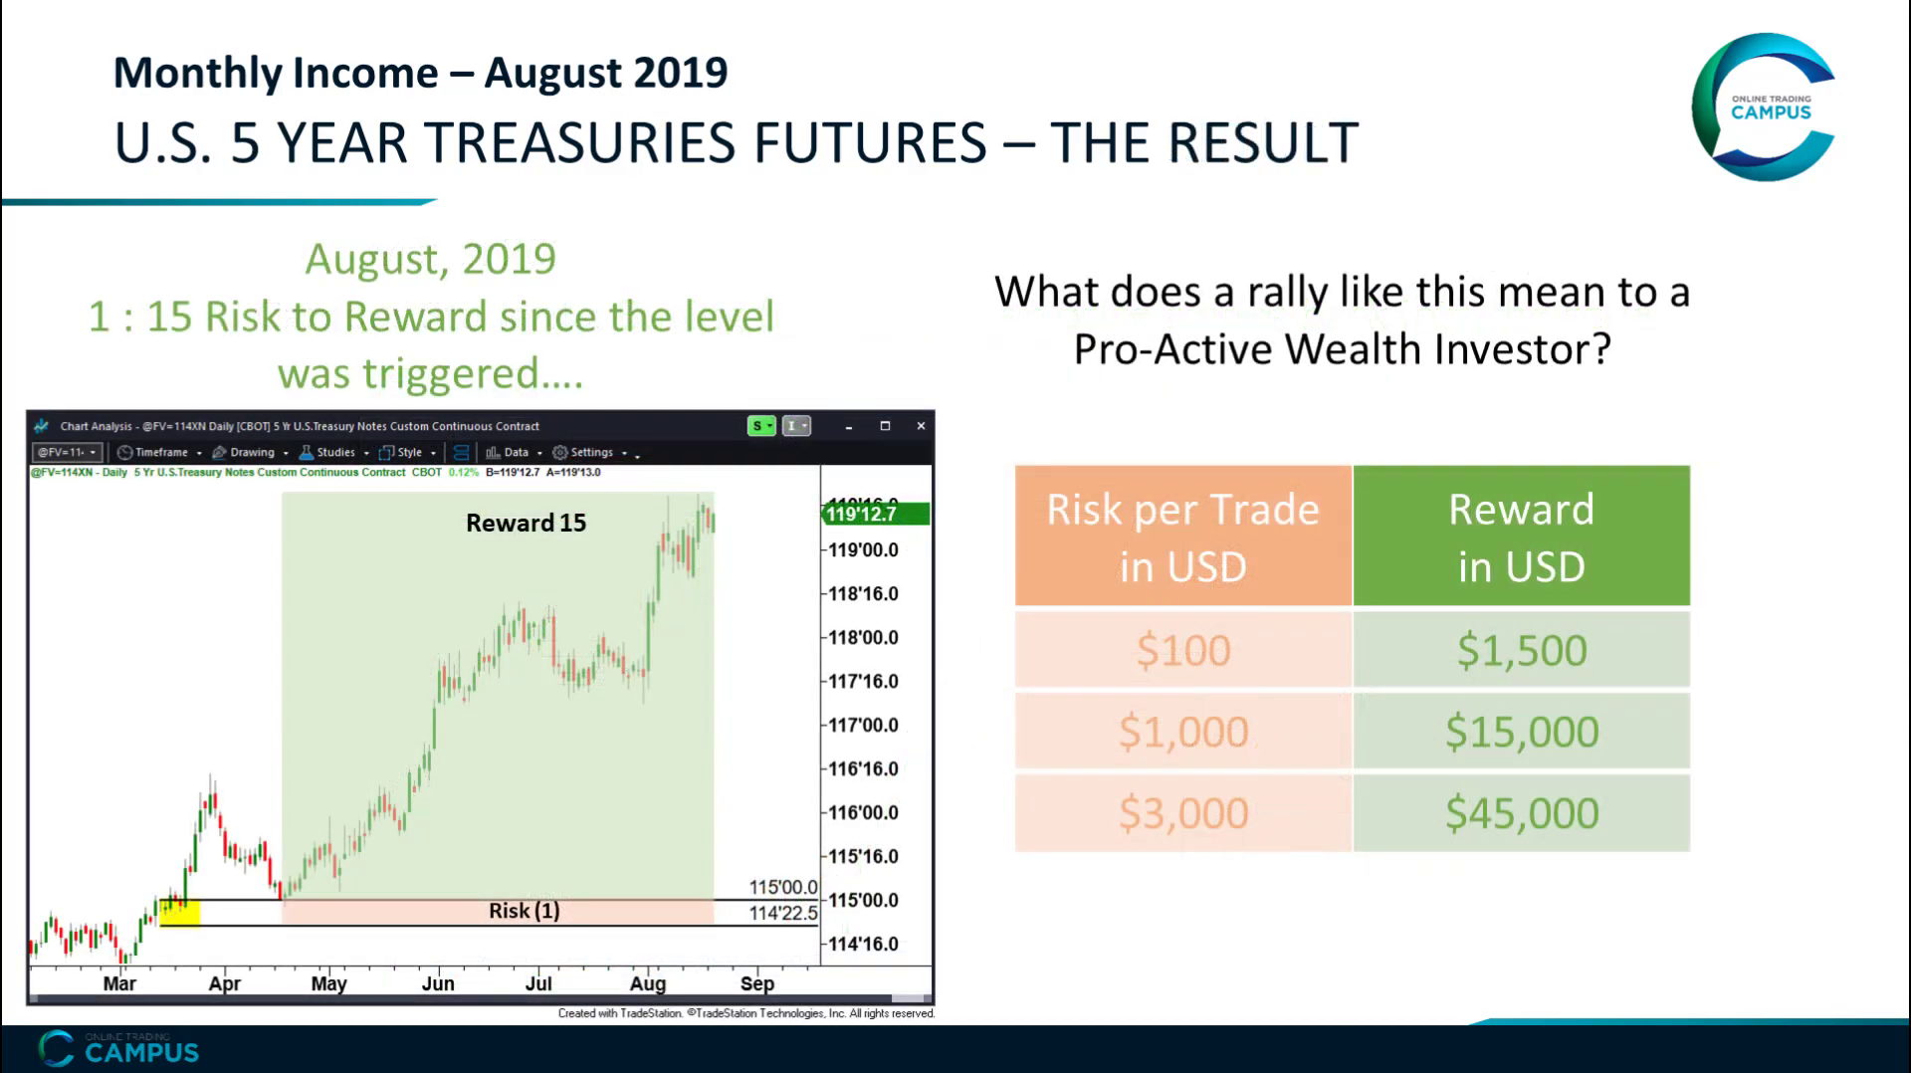